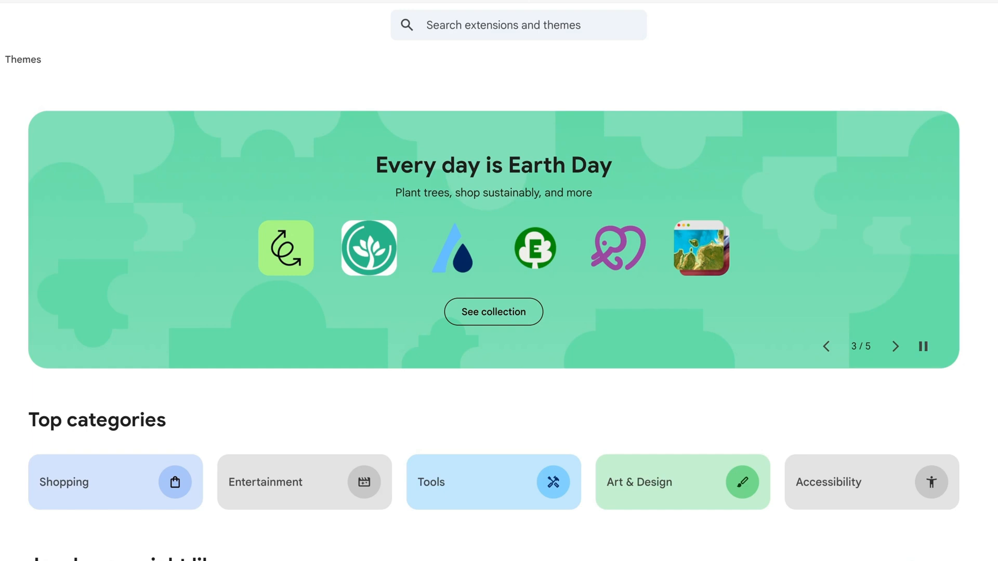
- Launch the Mobile Simulator extension so the shop site previews in a smartphone frame
left_click(894, 346)
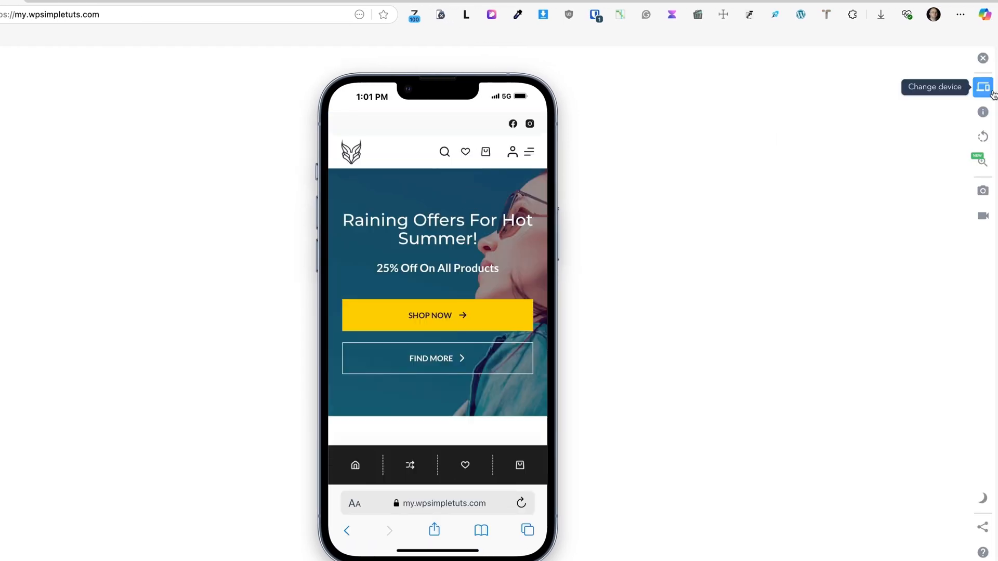
- Cycle the preview through Galaxy S20, a tablet, Galaxy Fold2 and Apple Watch devices
left_click(982, 87)
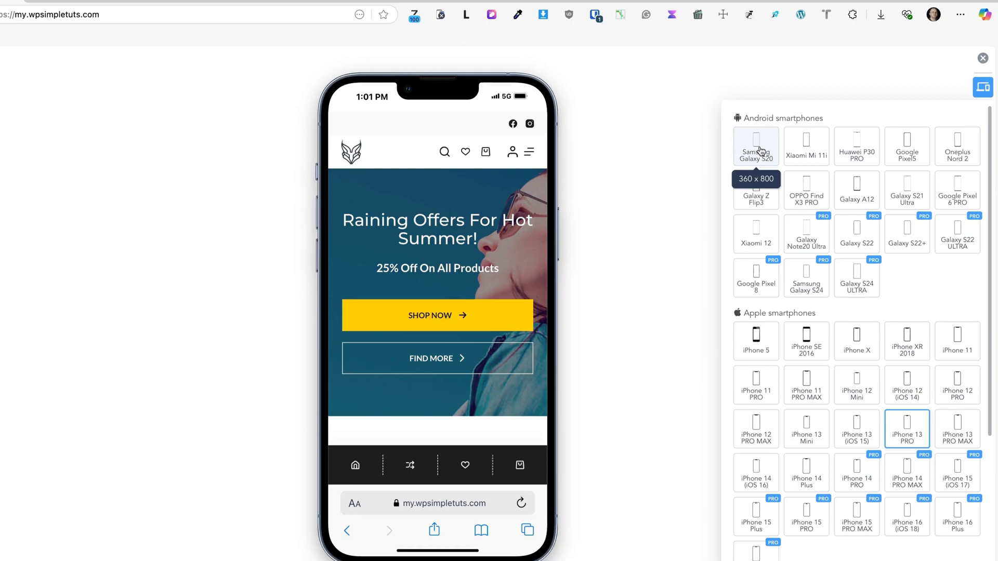
left_click(755, 341)
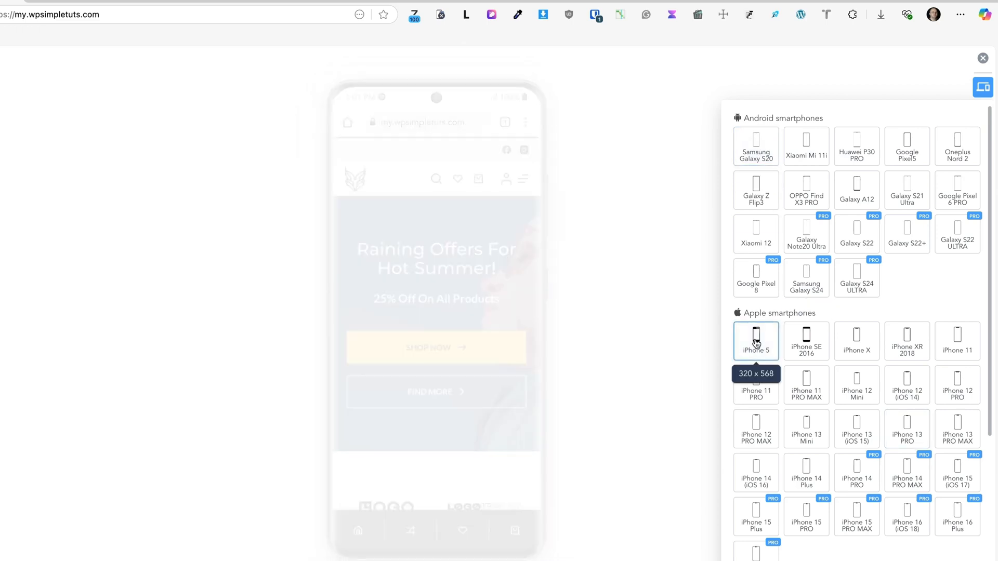
left_click(807, 408)
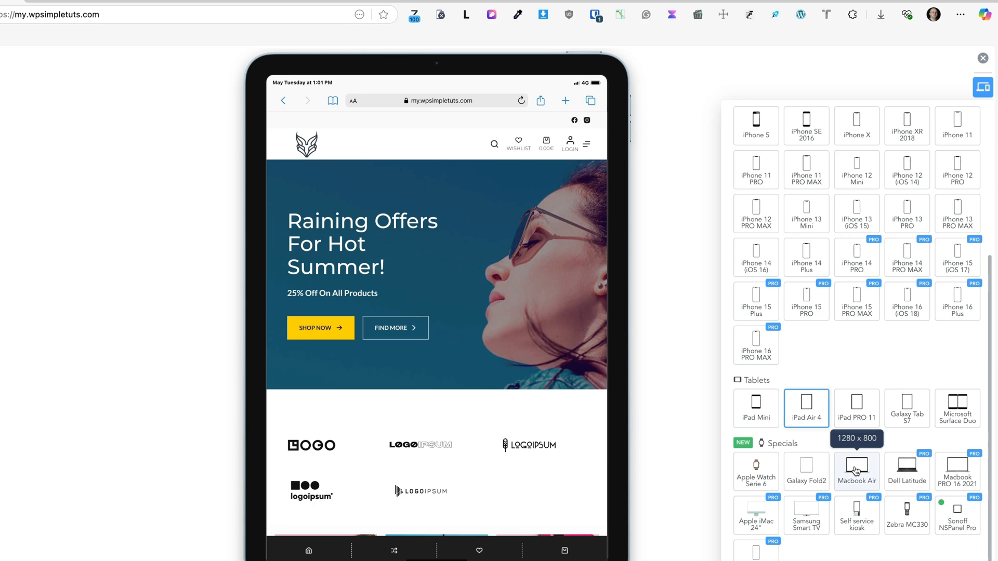
left_click(856, 471)
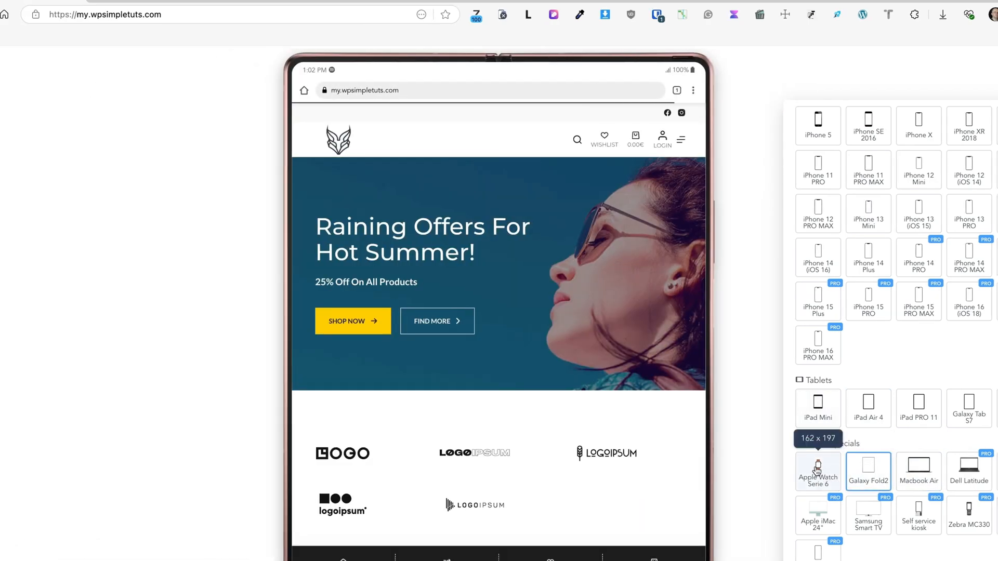
left_click(818, 471)
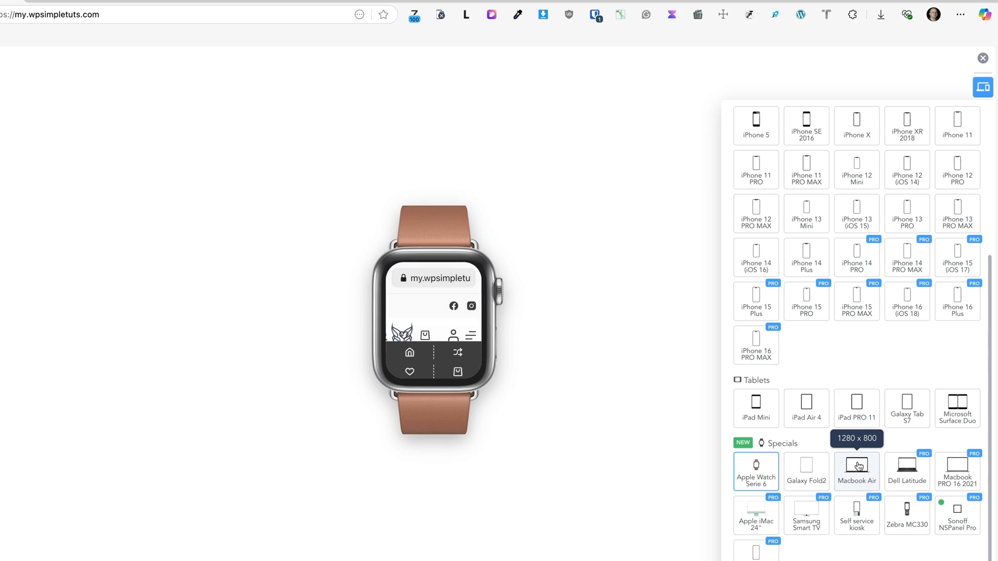
- Settle on the iPhone 11 Pro, rotating to landscape and back to portrait
left_click(755, 169)
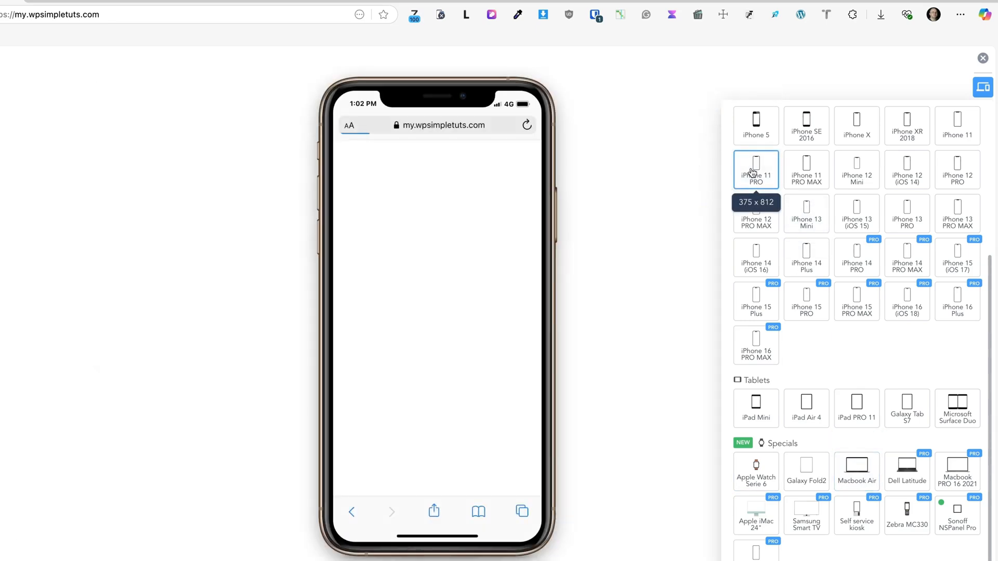
left_click(756, 169)
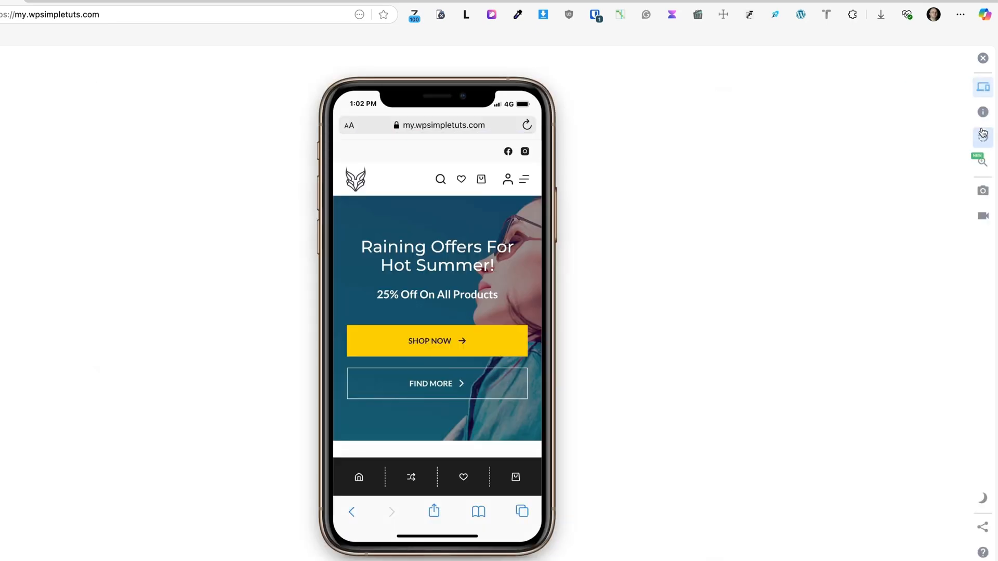
left_click(982, 138)
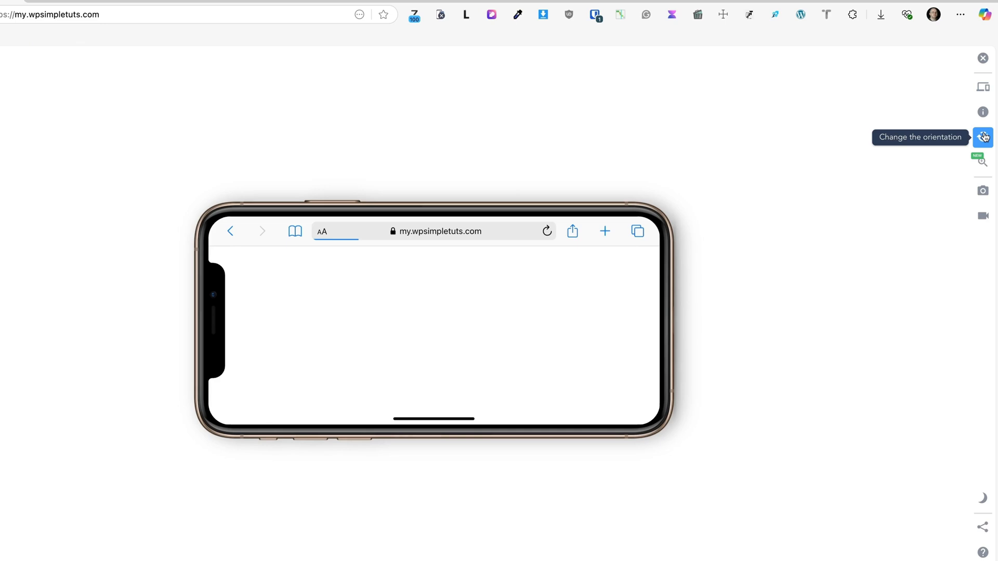
left_click(982, 138)
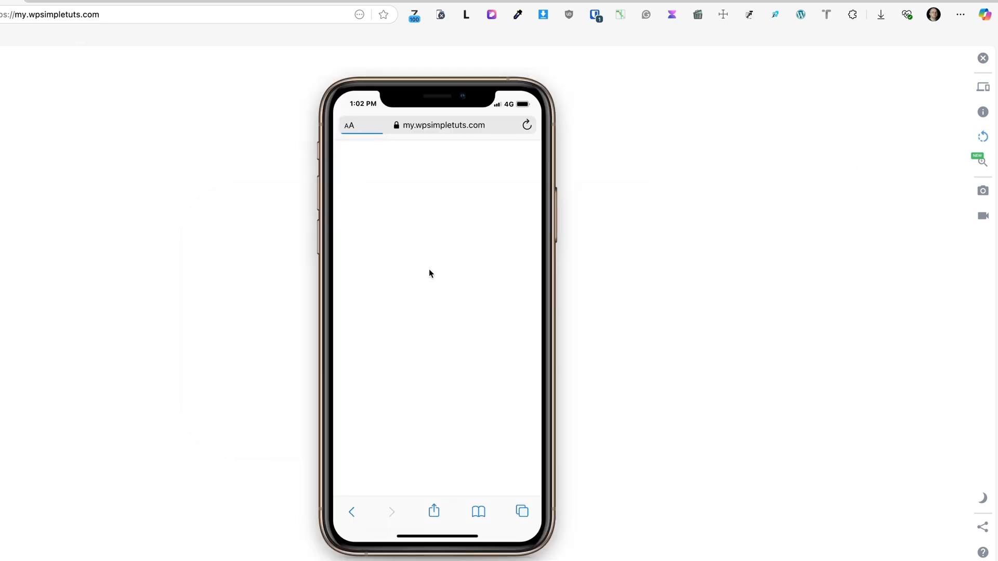
- Highlight the word Summer in the preview and bring up the screenshot choices
right_click(452, 265)
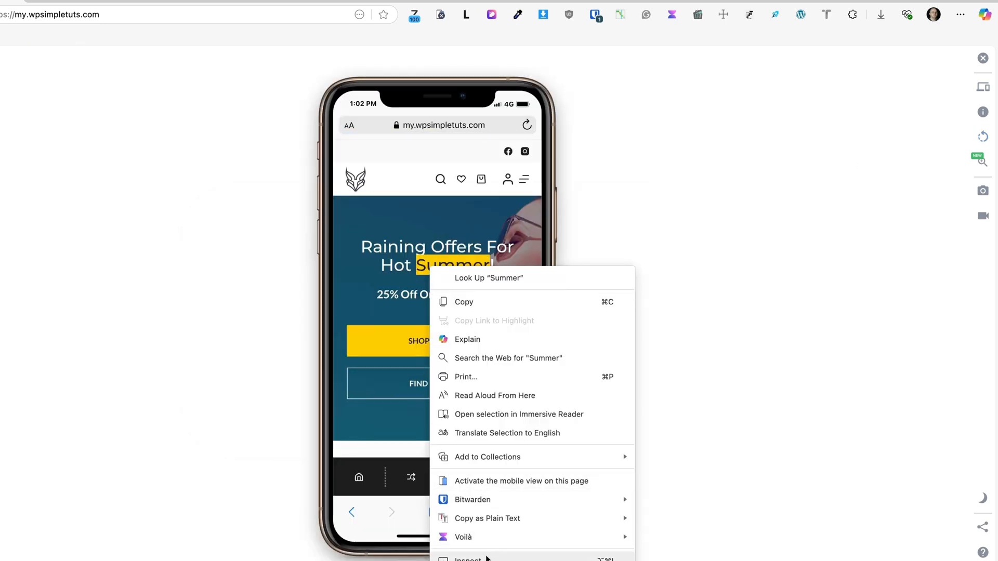
left_click(467, 558)
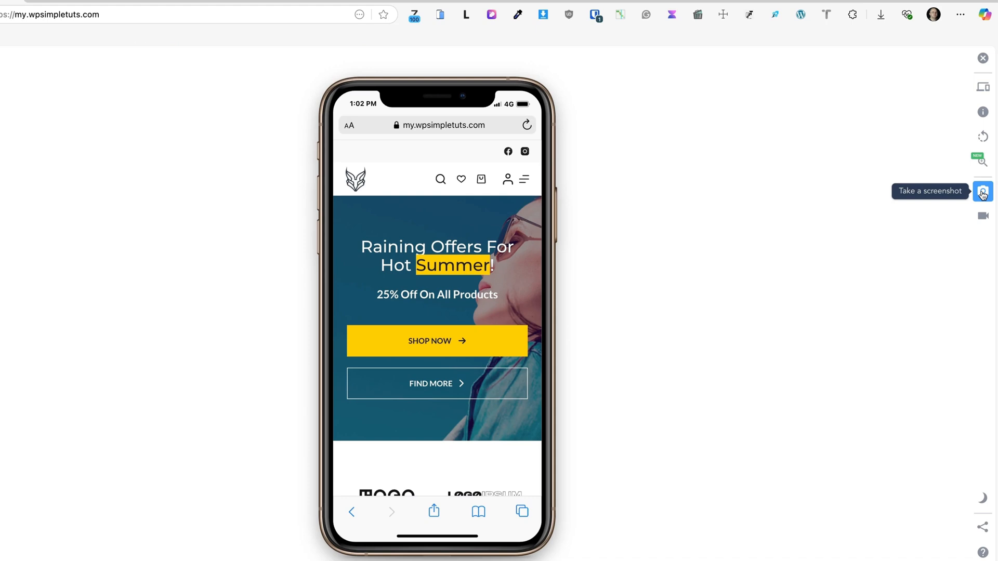
left_click(982, 191)
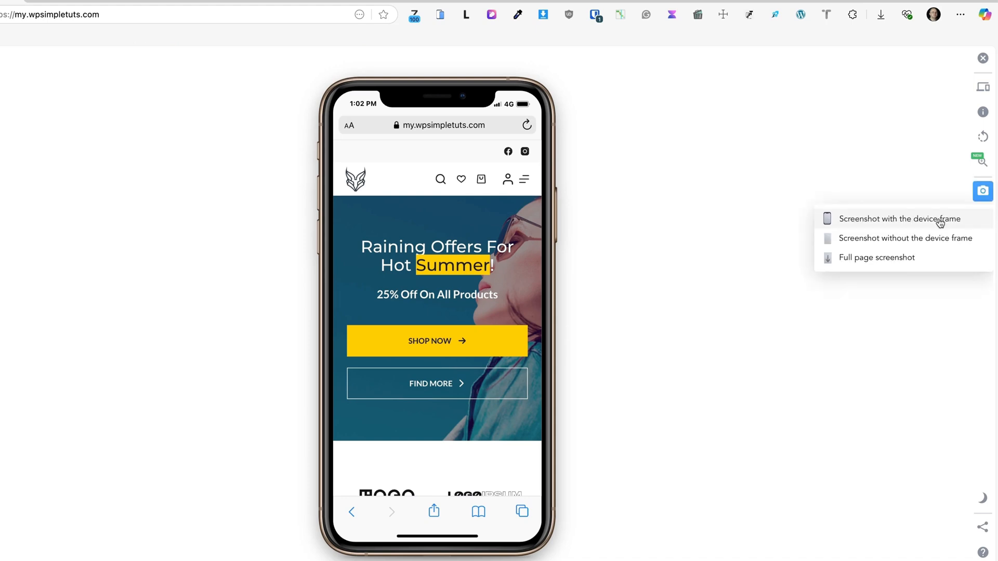
mouse_move(905, 238)
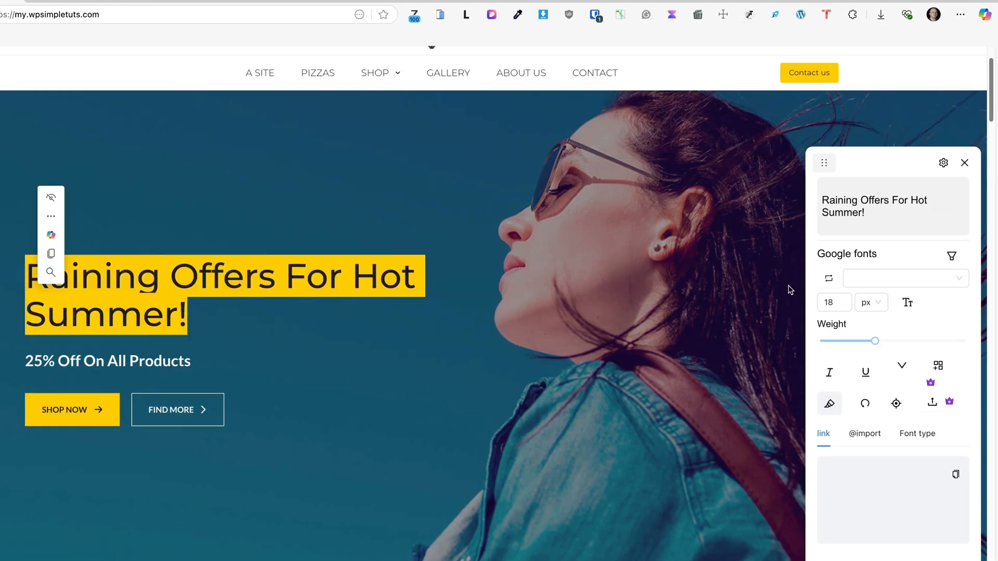
- Search the Google fonts for 'ubuntu' and apply Ubuntu to the hero heading
left_click(903, 278)
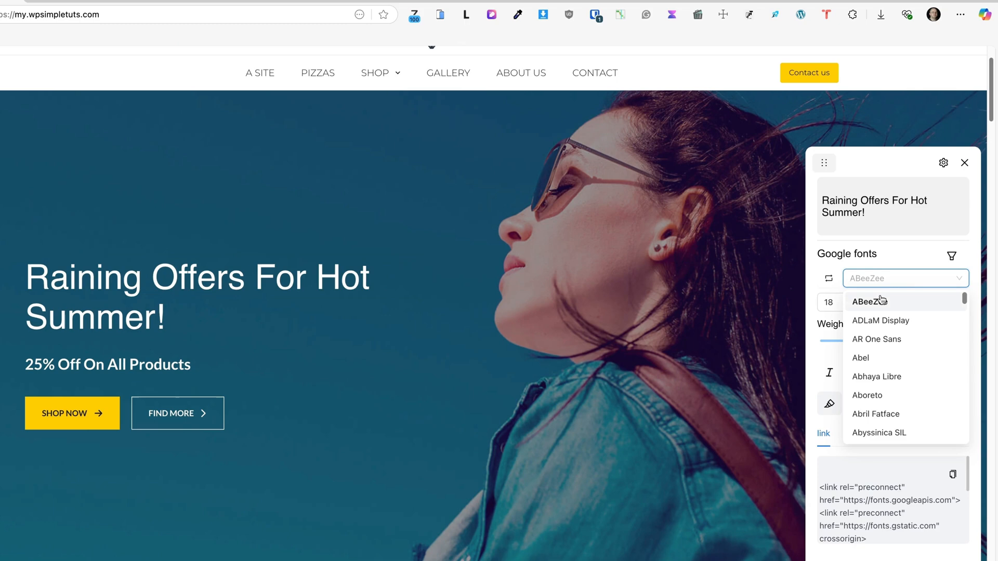
left_click(867, 395)
type("u")
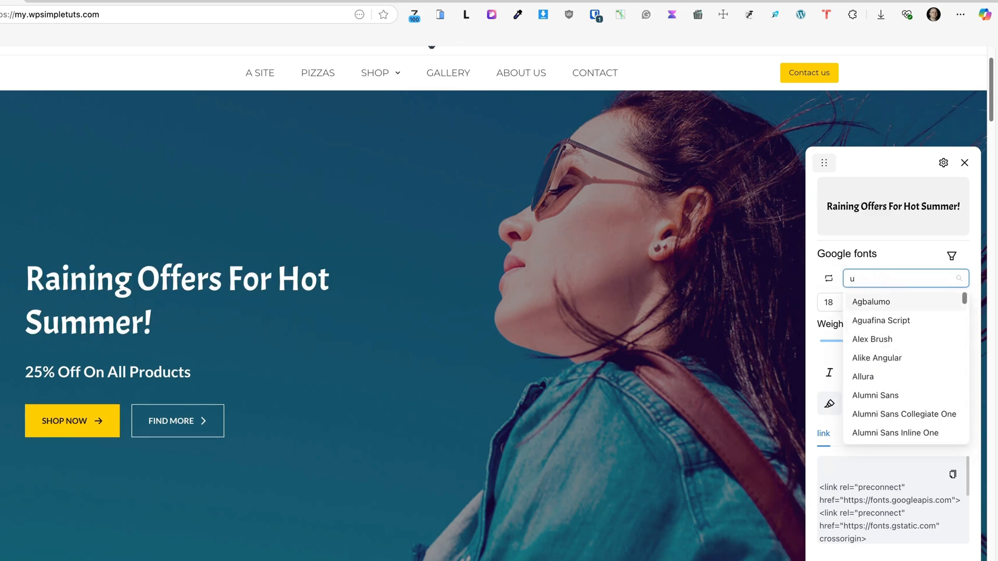
type("bunt")
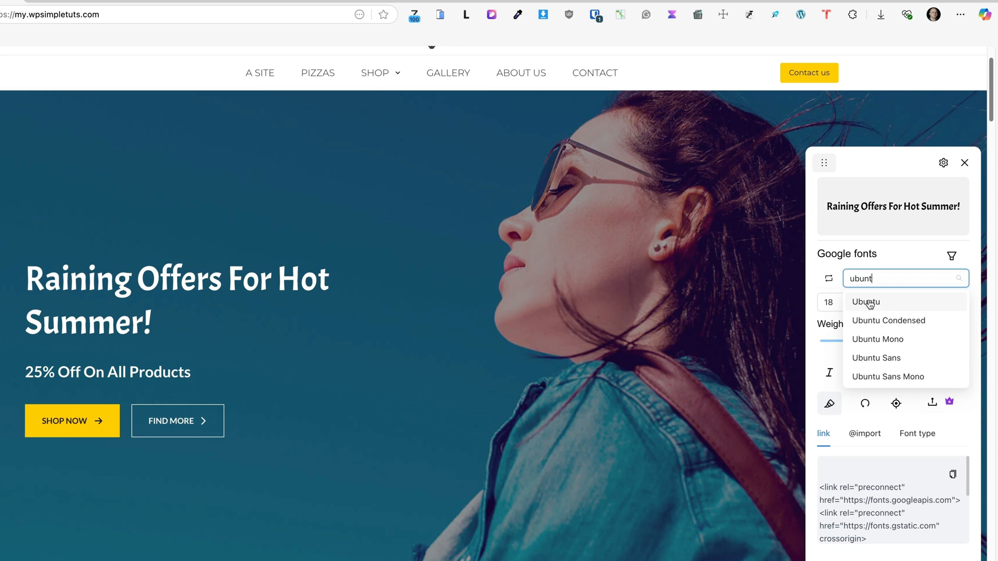
left_click(866, 302)
type("8")
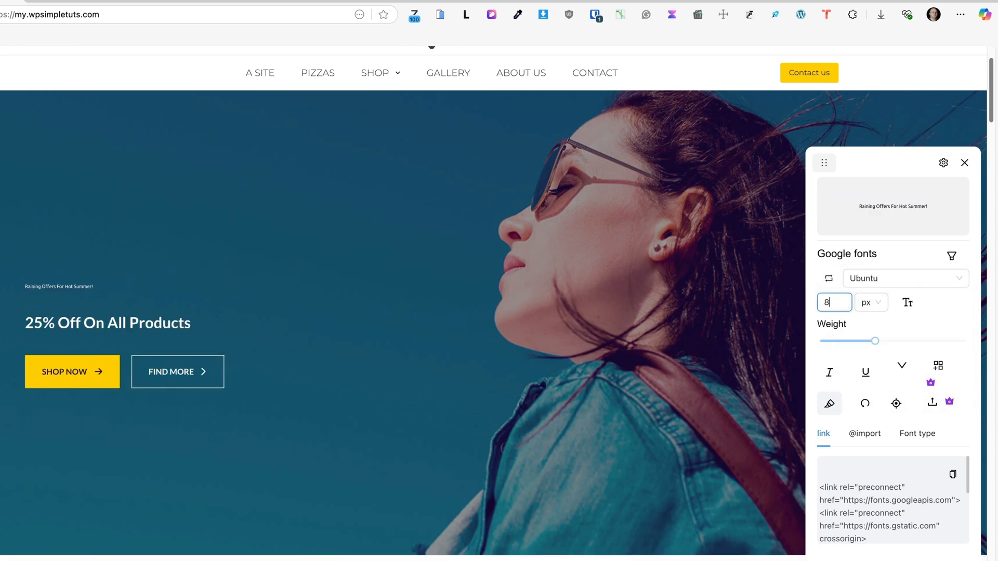
- Set the heading to size 89, weight 100 and underlined, then review the page
type("9")
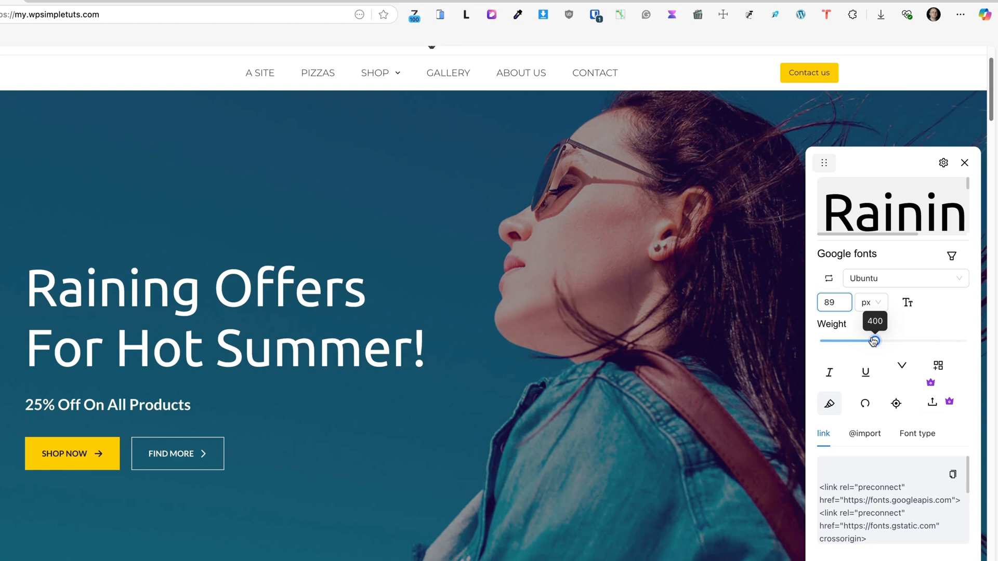
left_click_drag(872, 341, 820, 341)
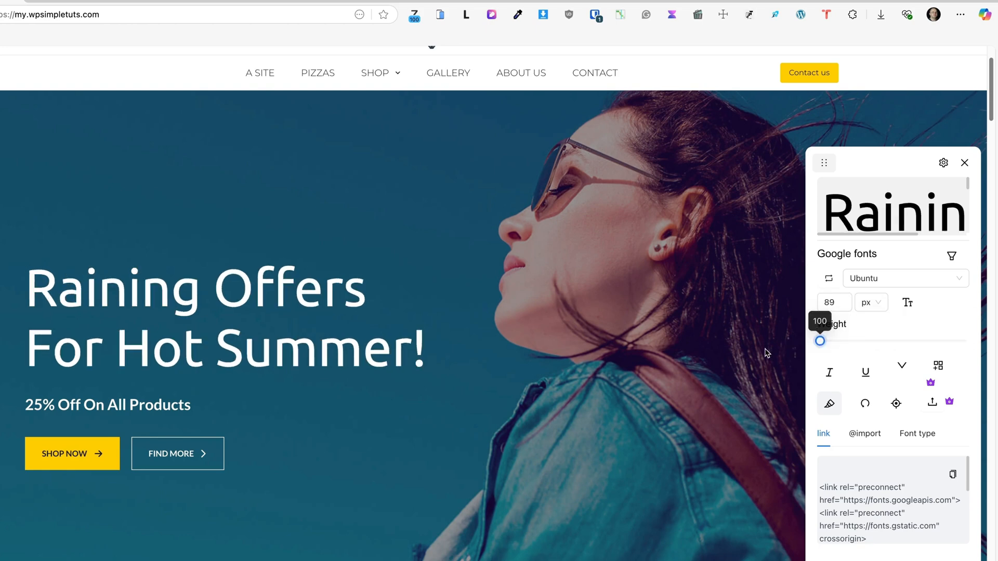
left_click(866, 372)
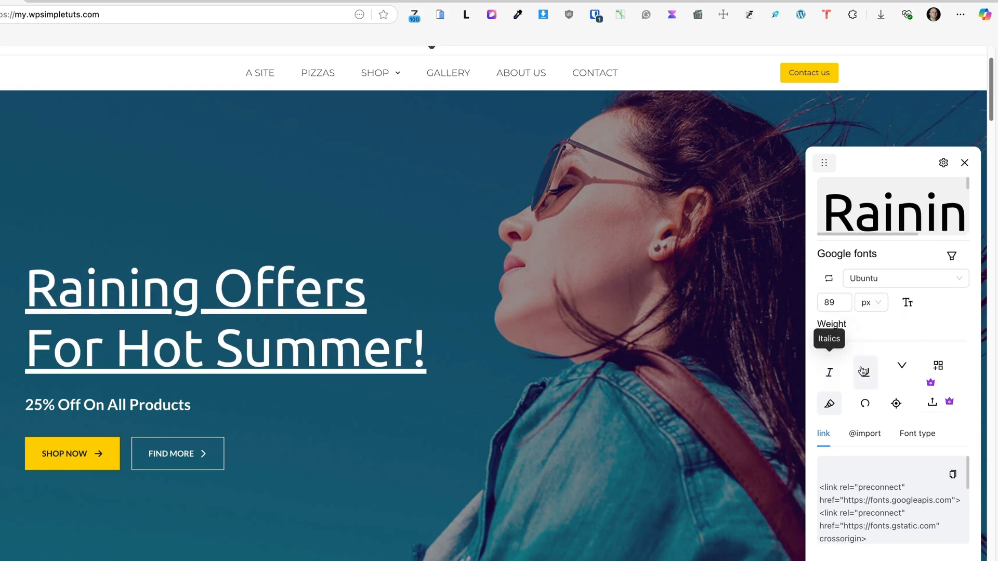
scroll("down", 3)
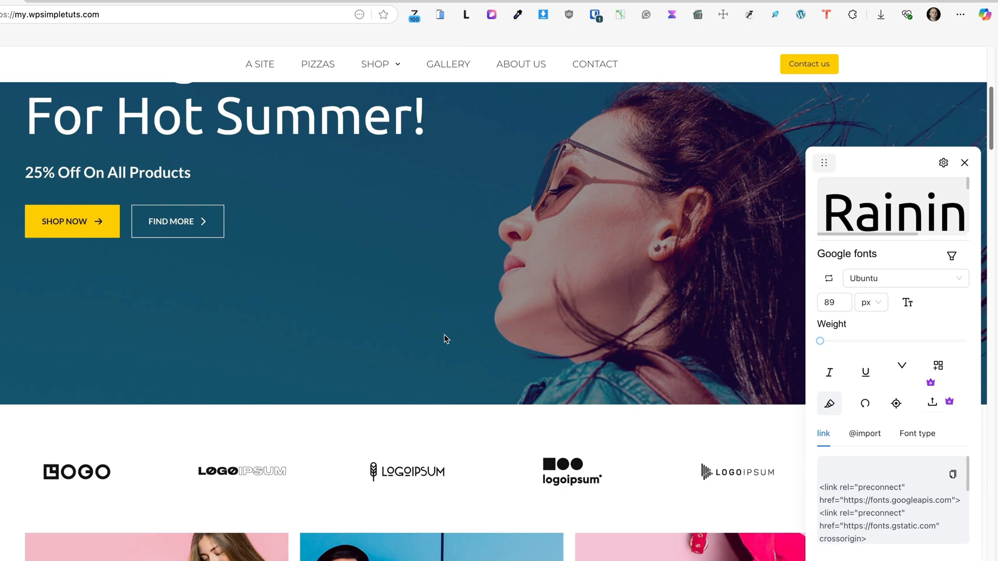
scroll("down", 3)
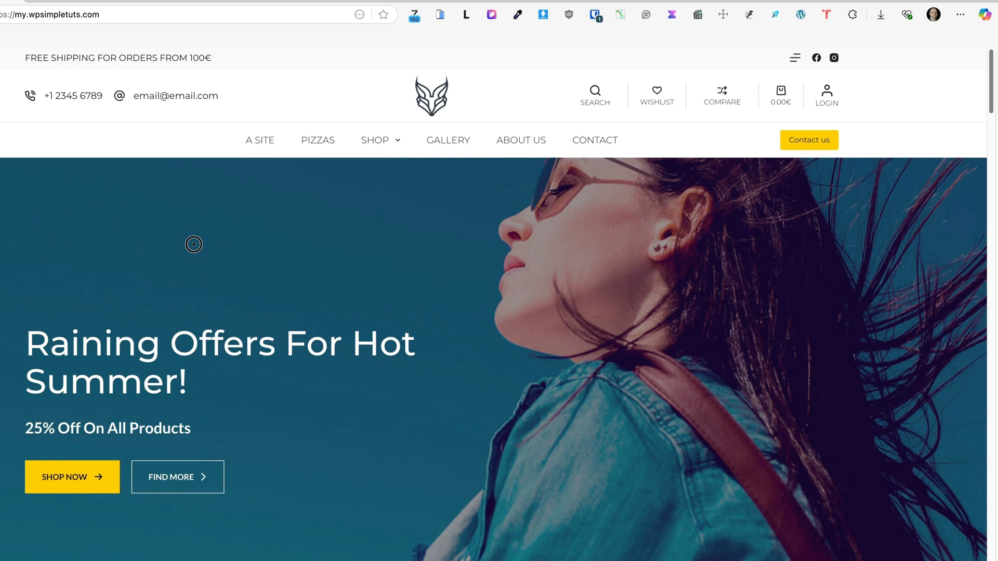
mouse_move(285, 224)
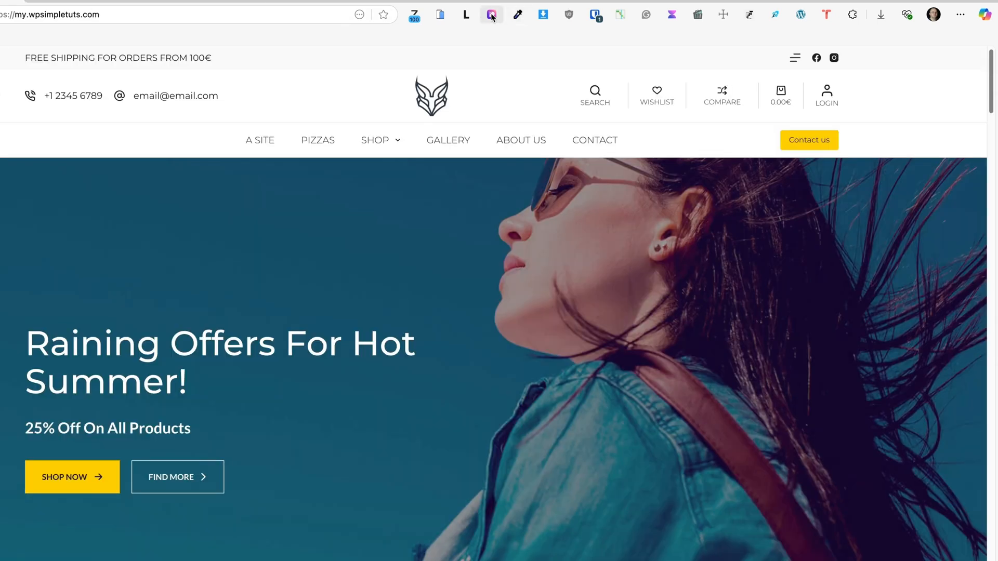
- Inspect the hero heading with CSS Peeper, view the colour palette and assets, then exit
left_click(491, 14)
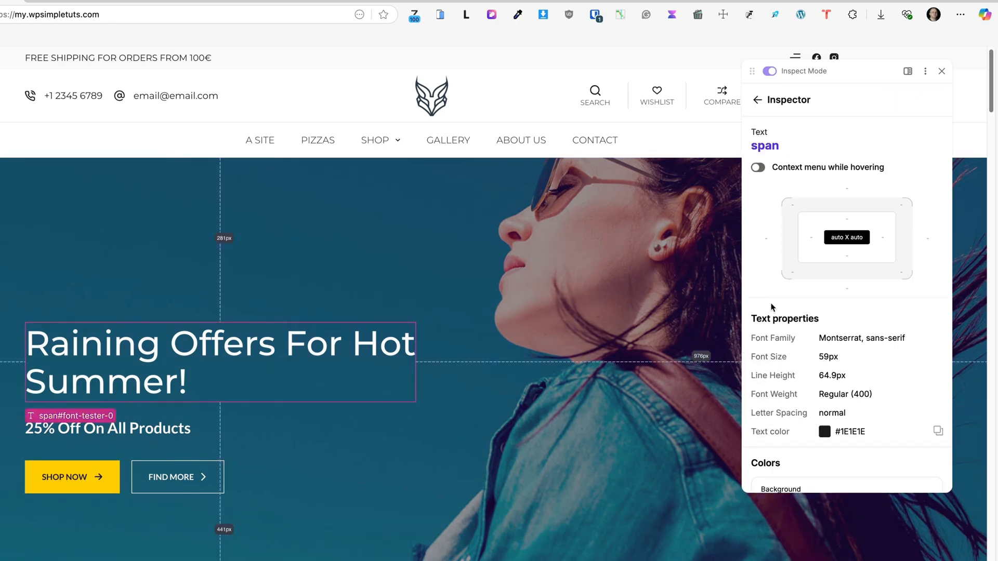
mouse_move(76, 428)
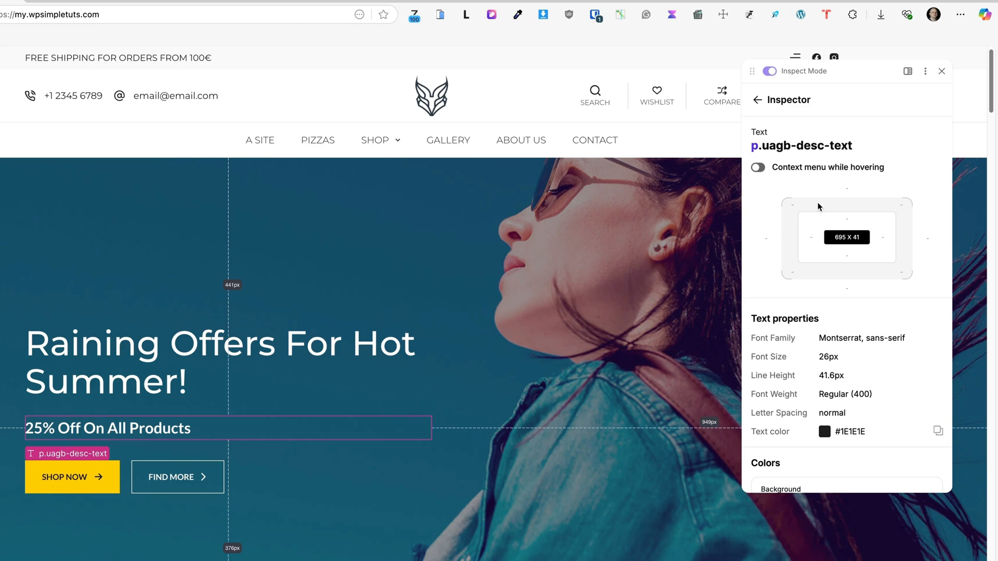
scroll("down", 3)
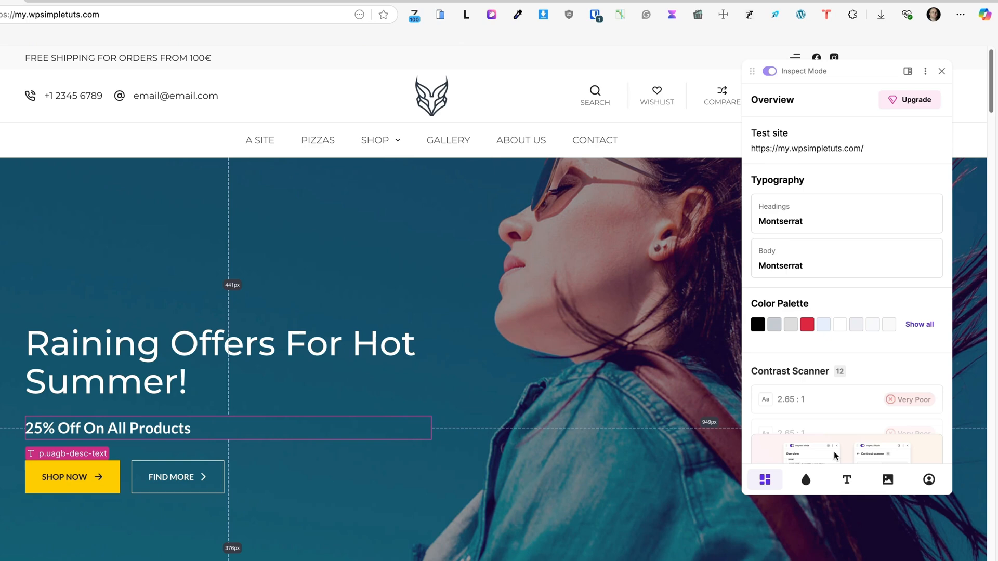
left_click(805, 479)
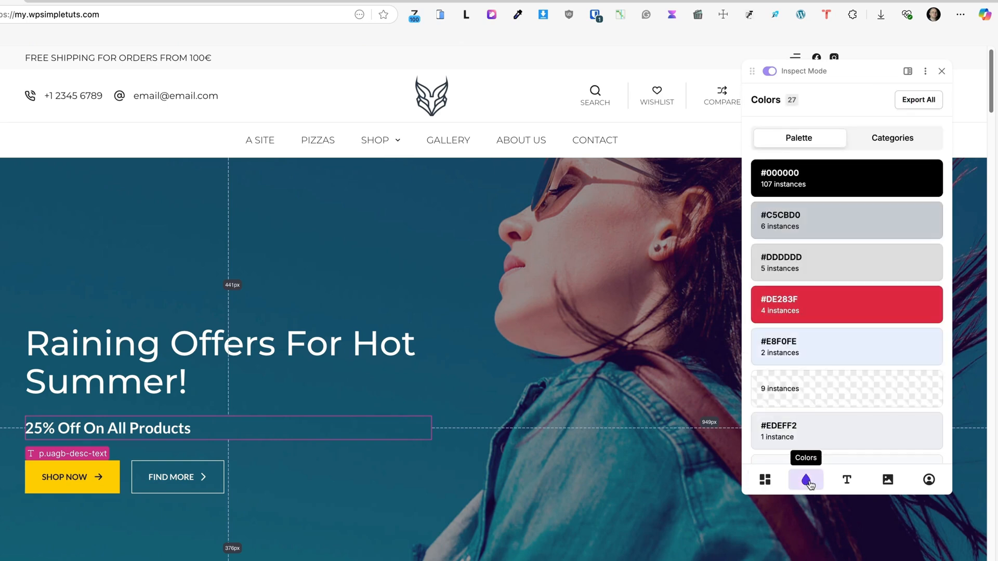
left_click(887, 479)
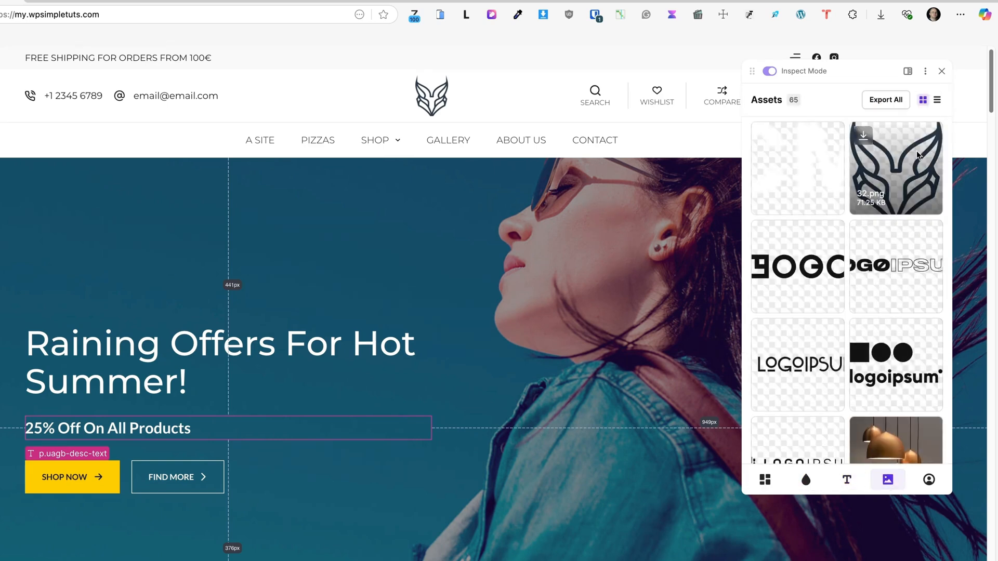
scroll("down", 3)
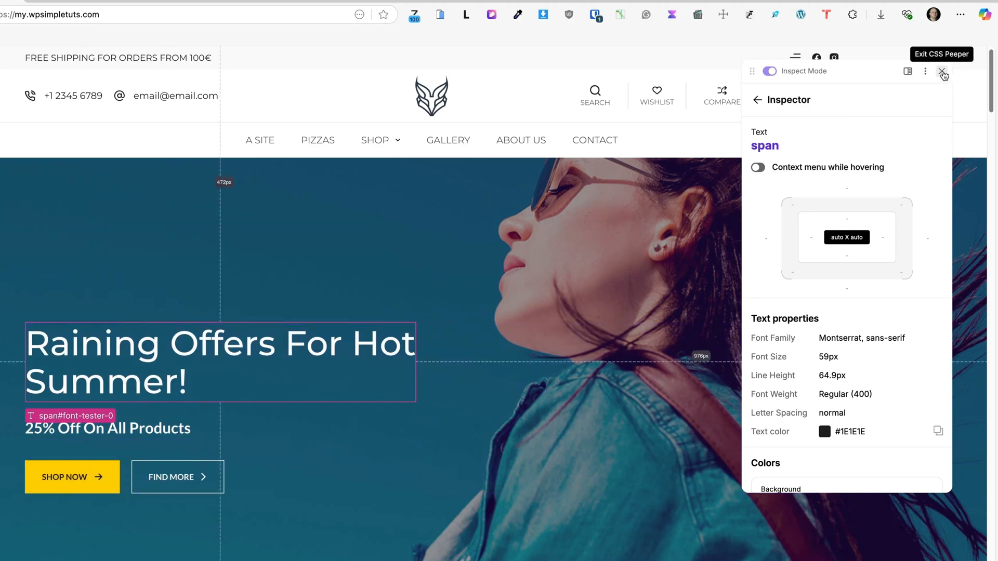
left_click(943, 71)
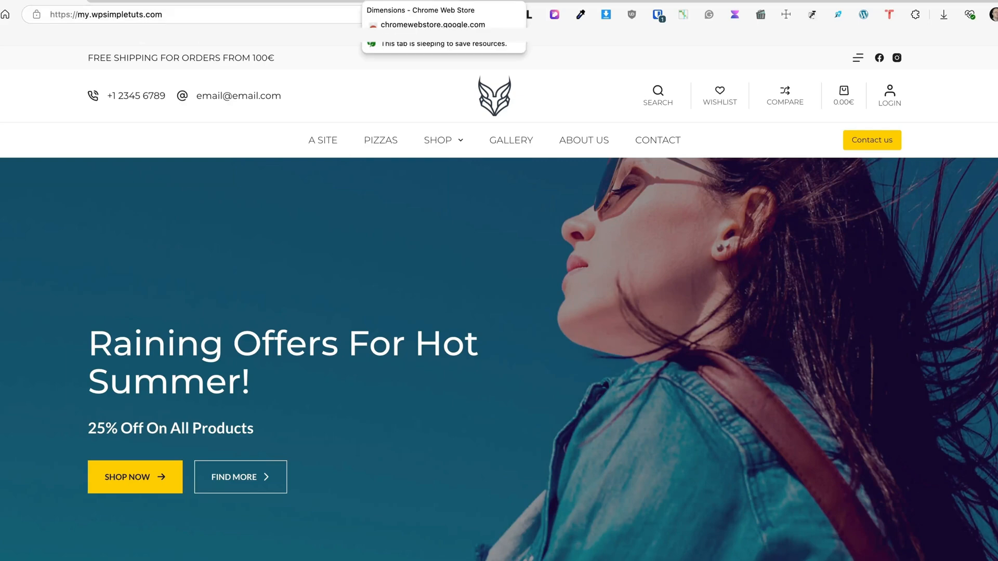
- Activate Dimensions on the shop tab to measure page elements like the nav bar
left_click(420, 11)
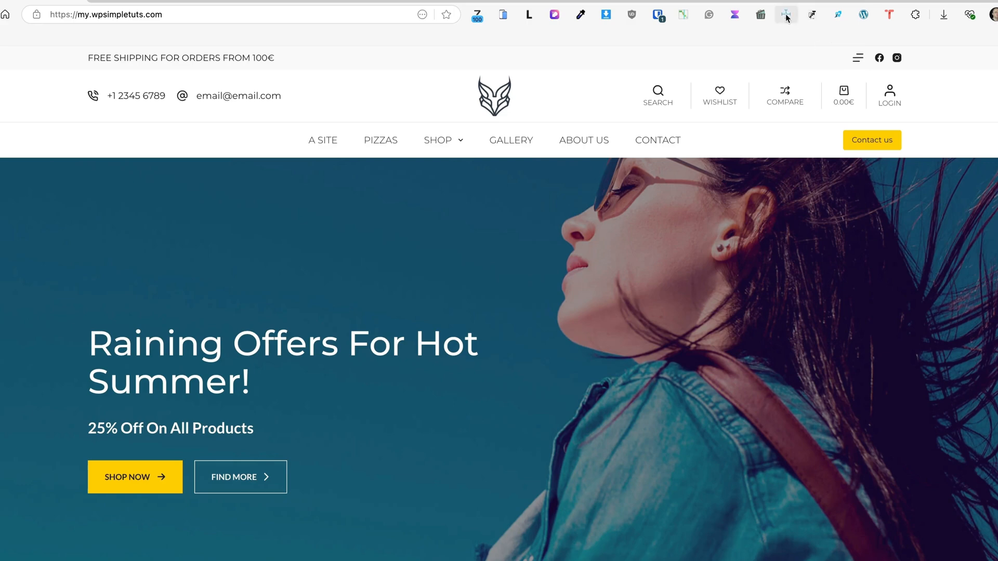
left_click(786, 13)
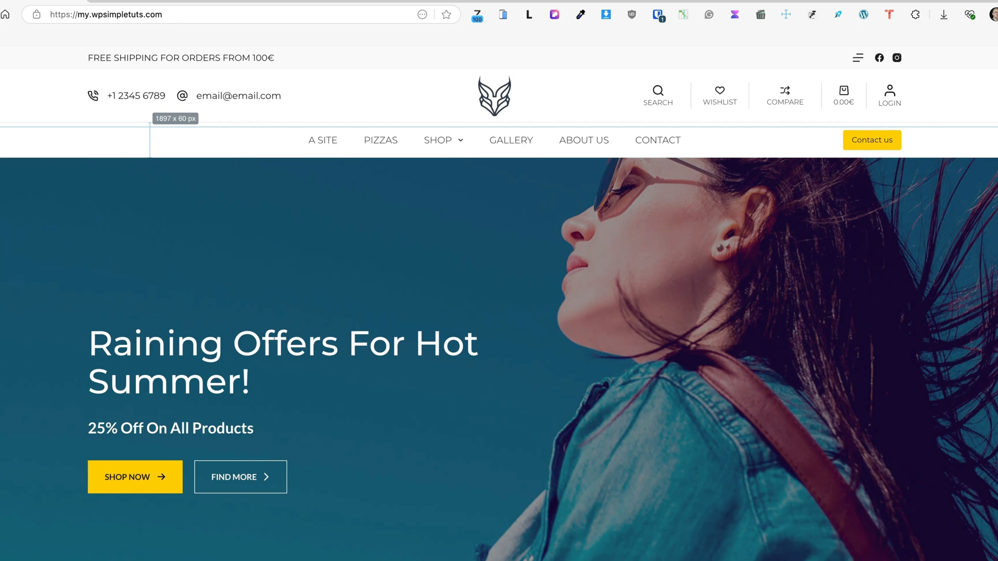
mouse_move(240, 477)
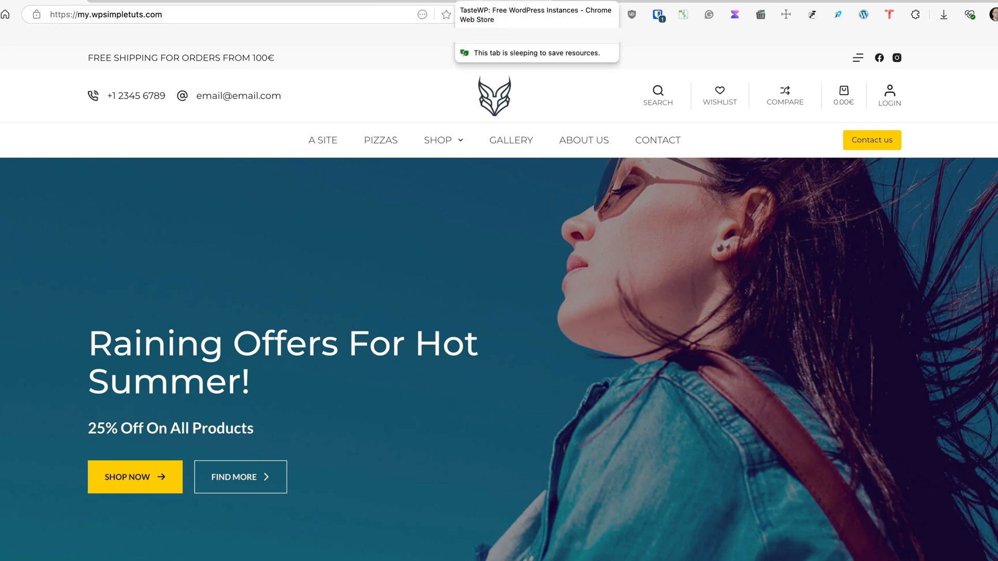
- From the WPvivid plugin page, create a TasteWP test site with 'Create it now!'
left_click(534, 14)
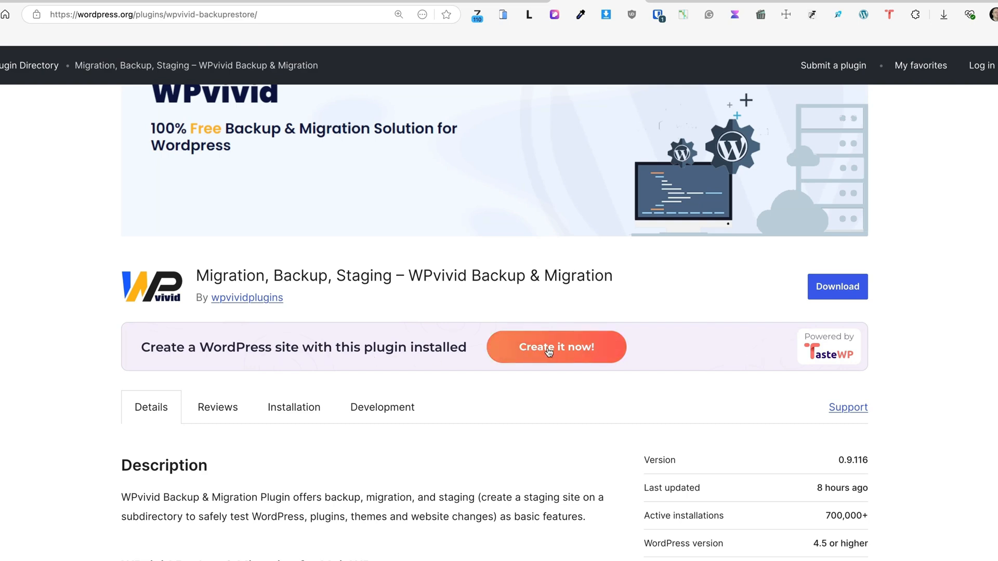
mouse_move(563, 349)
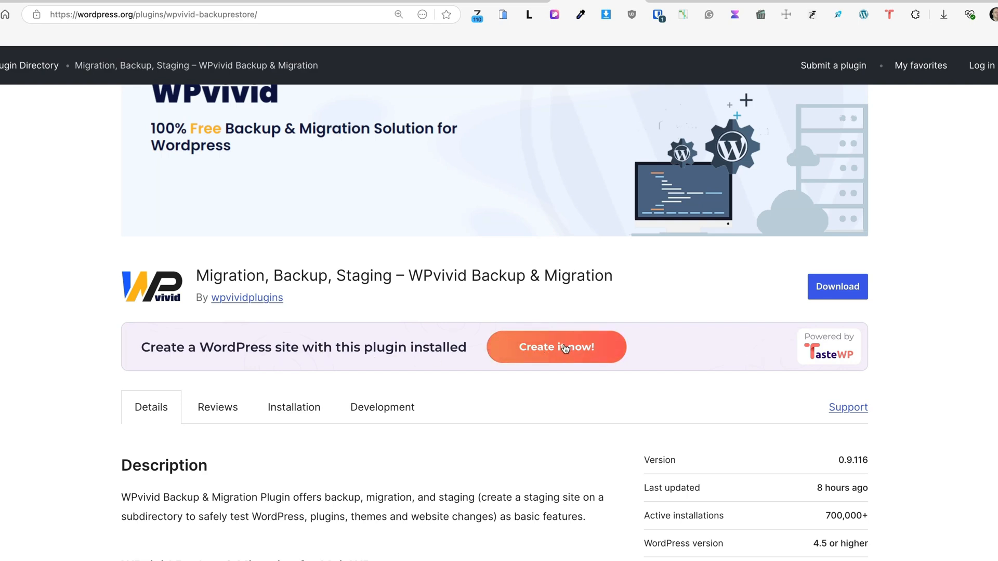
left_click(555, 348)
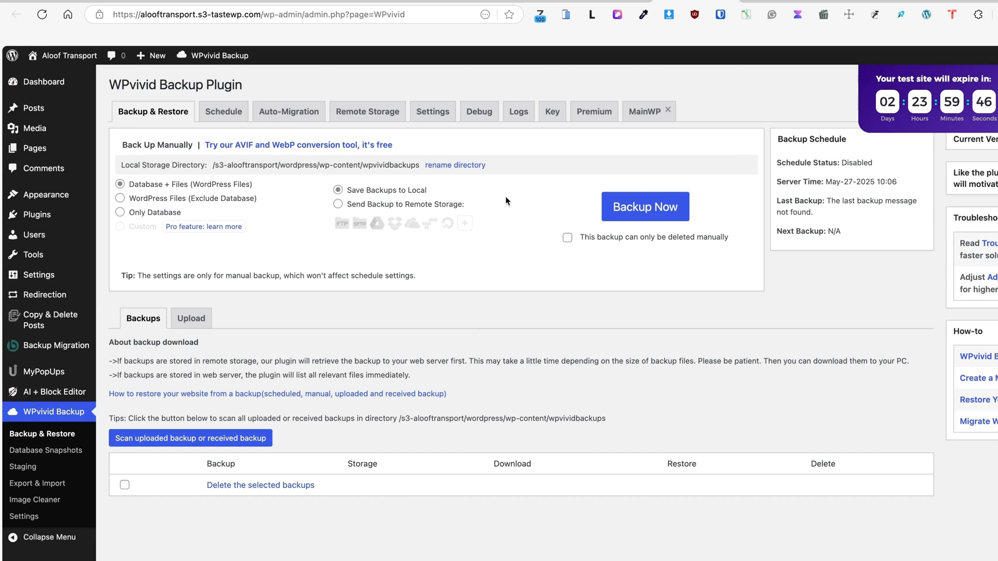
mouse_move(449, 254)
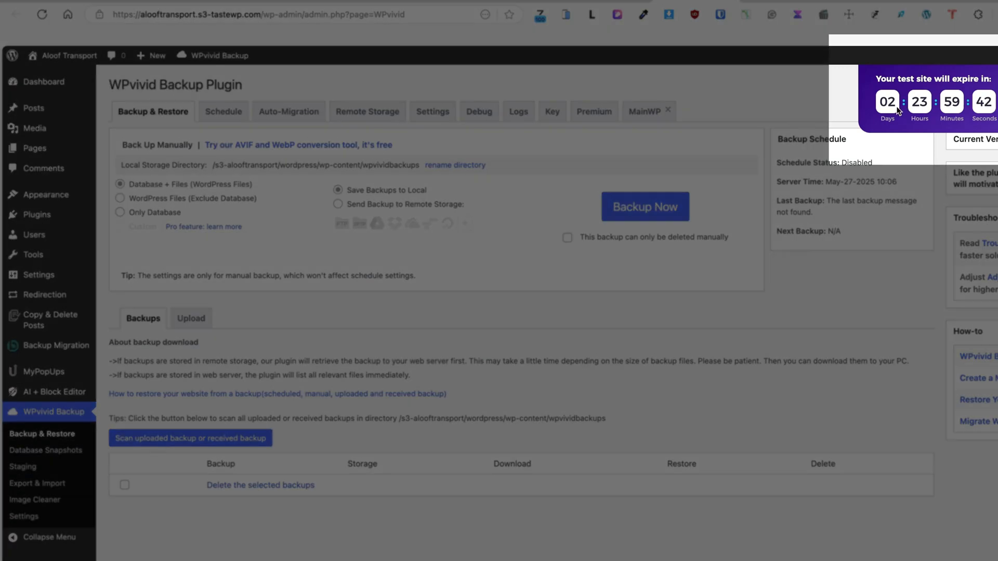
mouse_move(960, 94)
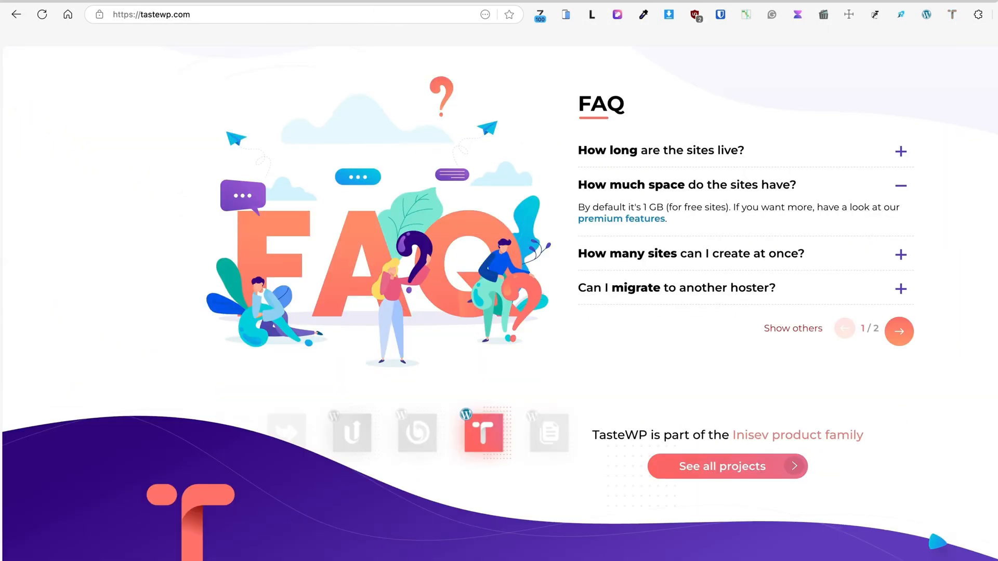
mouse_move(900, 152)
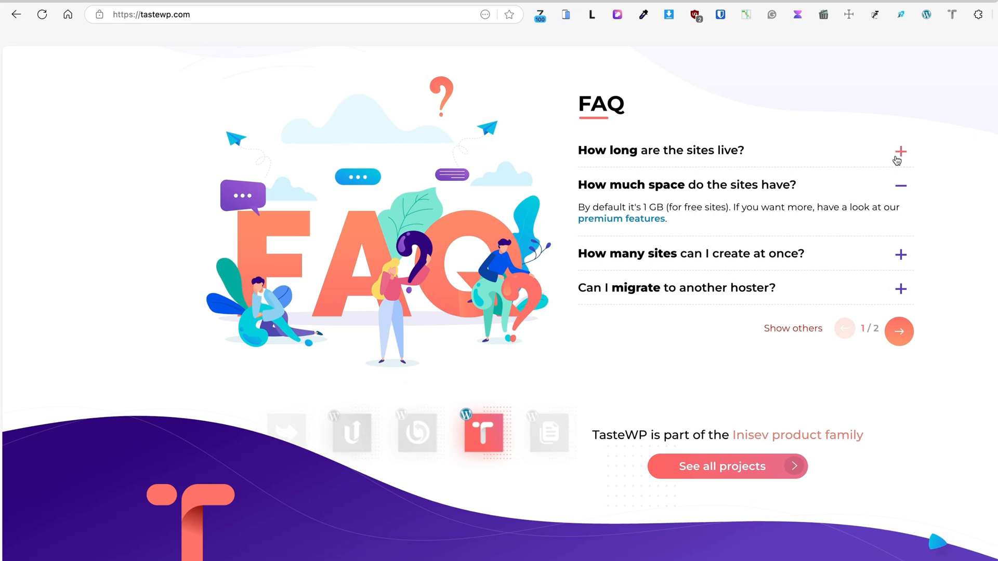
- Expand FAQ answers on site lifetime, site limits and migration, then page 2's debug.log answer
left_click(900, 153)
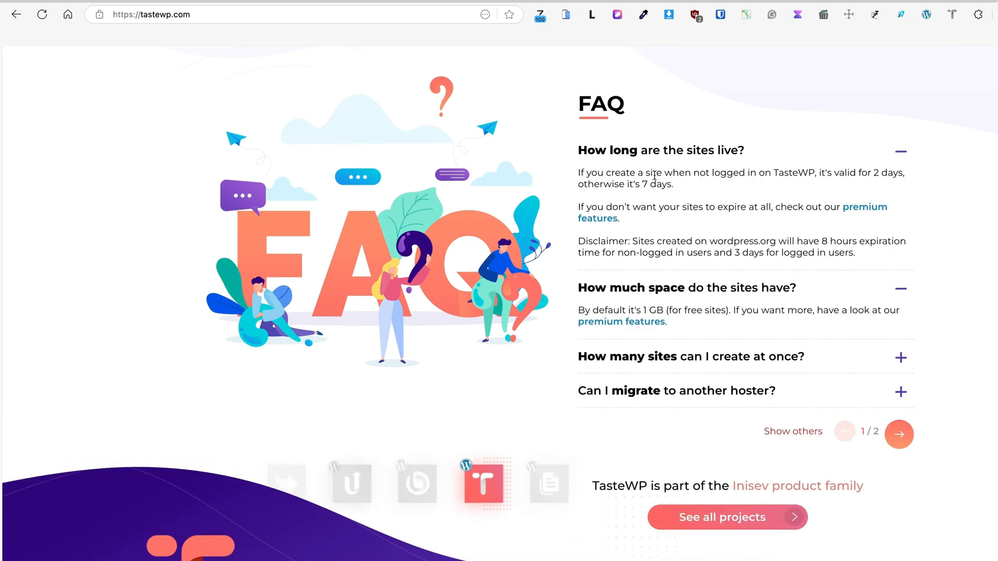
mouse_move(756, 171)
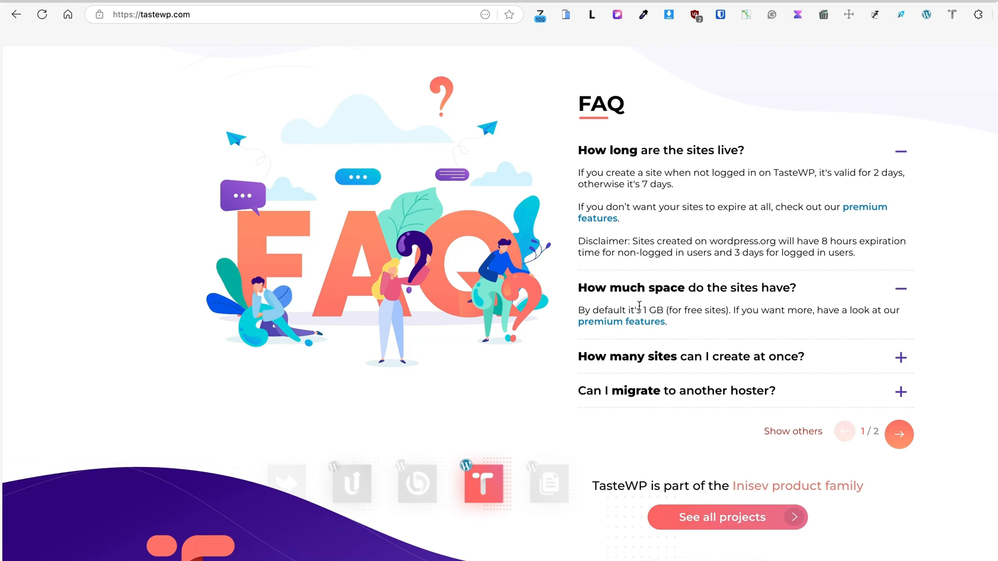
left_click(689, 356)
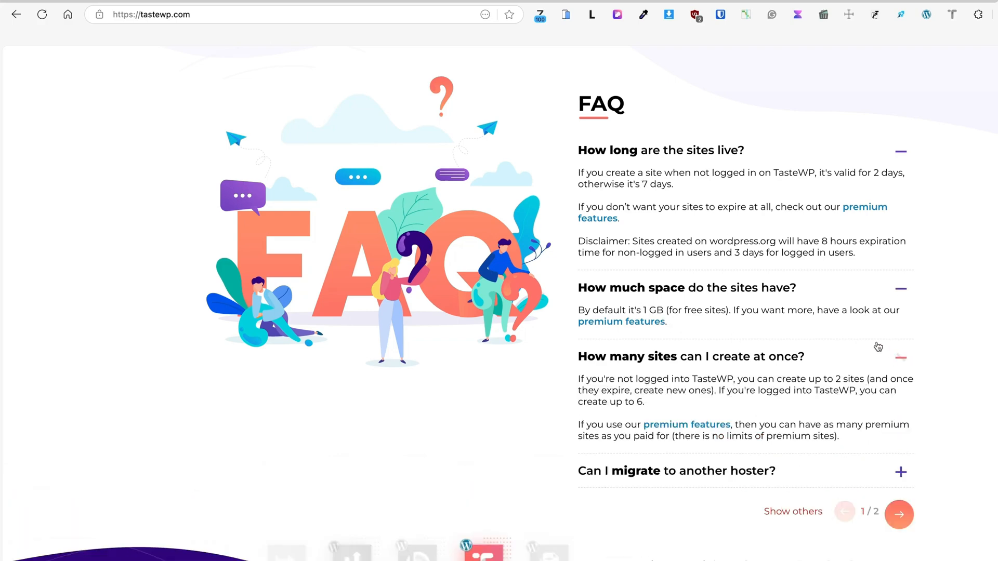
scroll("down", 3)
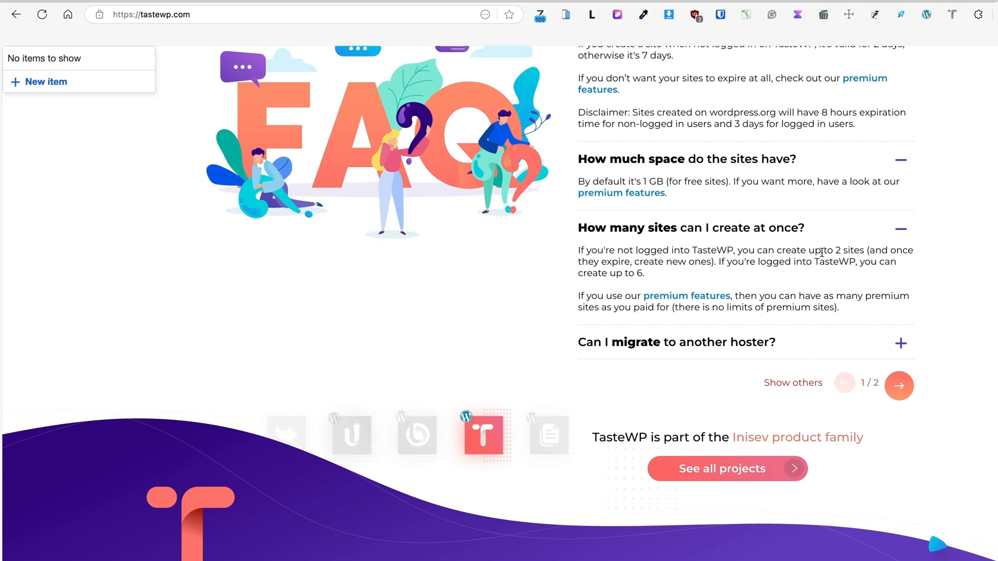
mouse_move(827, 298)
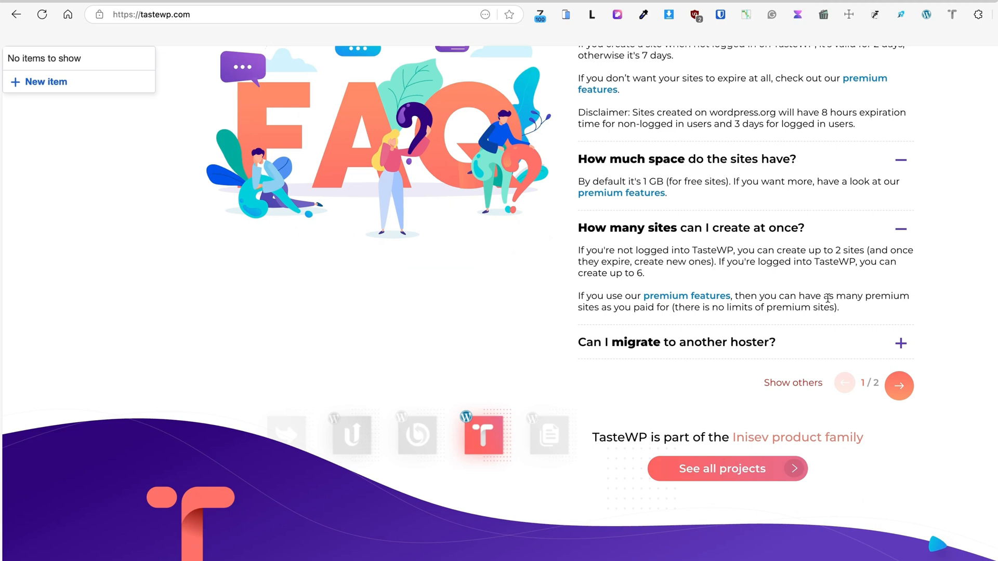
mouse_move(630, 271)
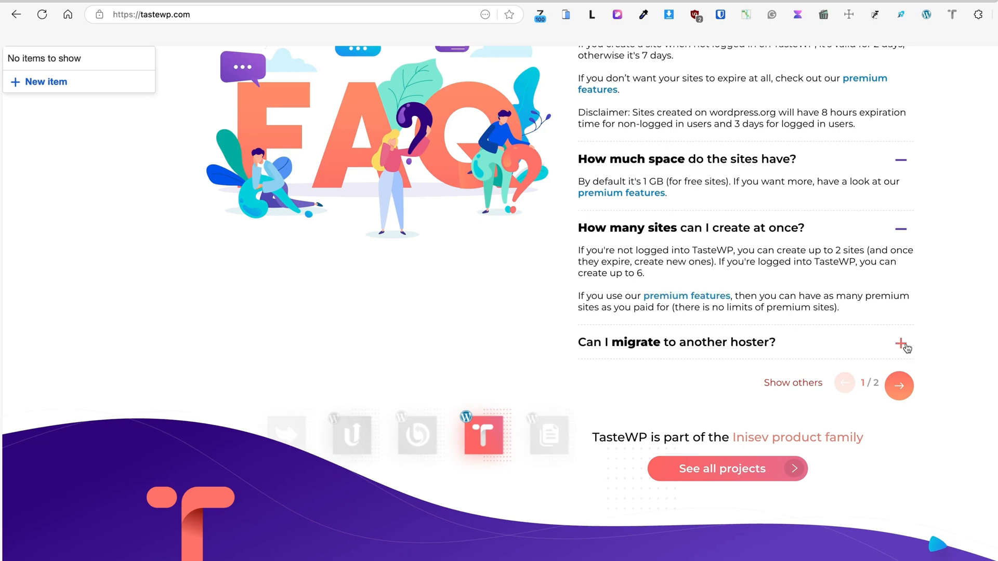
left_click(900, 342)
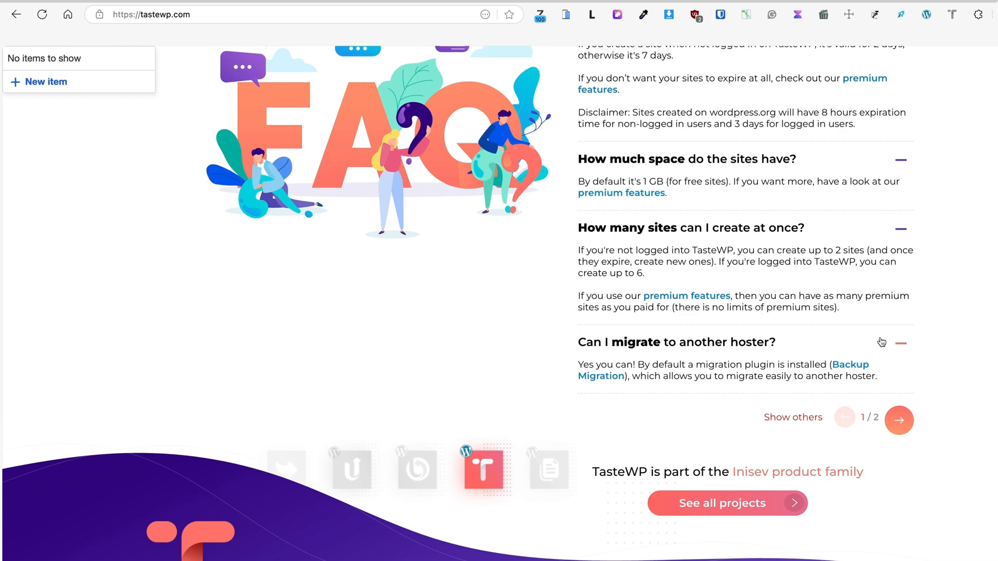
left_click(898, 420)
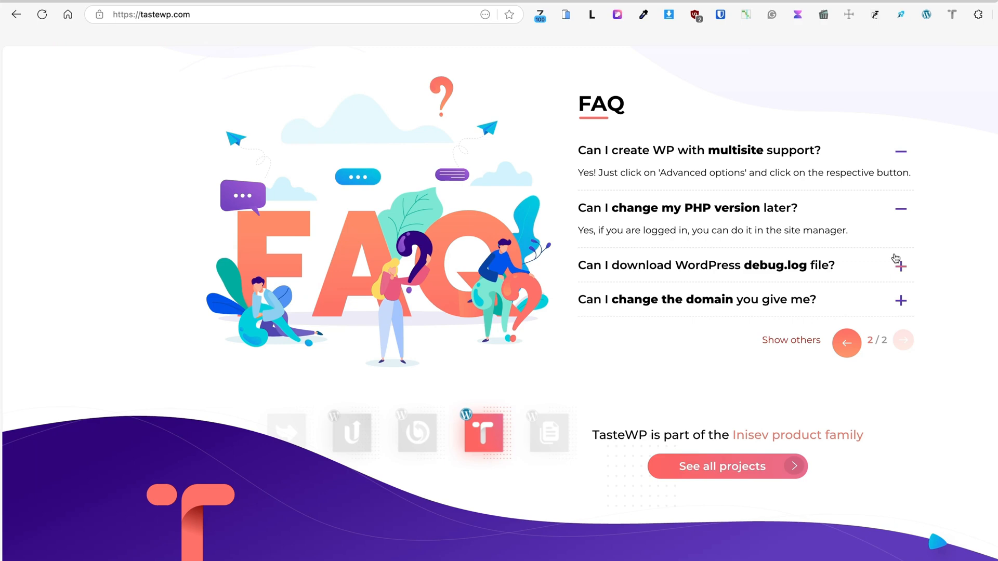
left_click(900, 265)
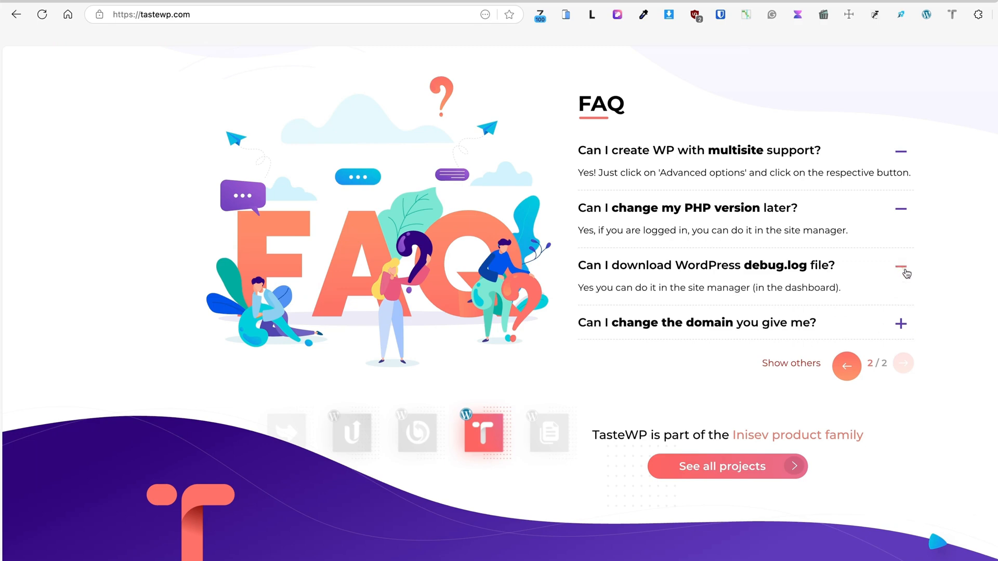
mouse_move(894, 322)
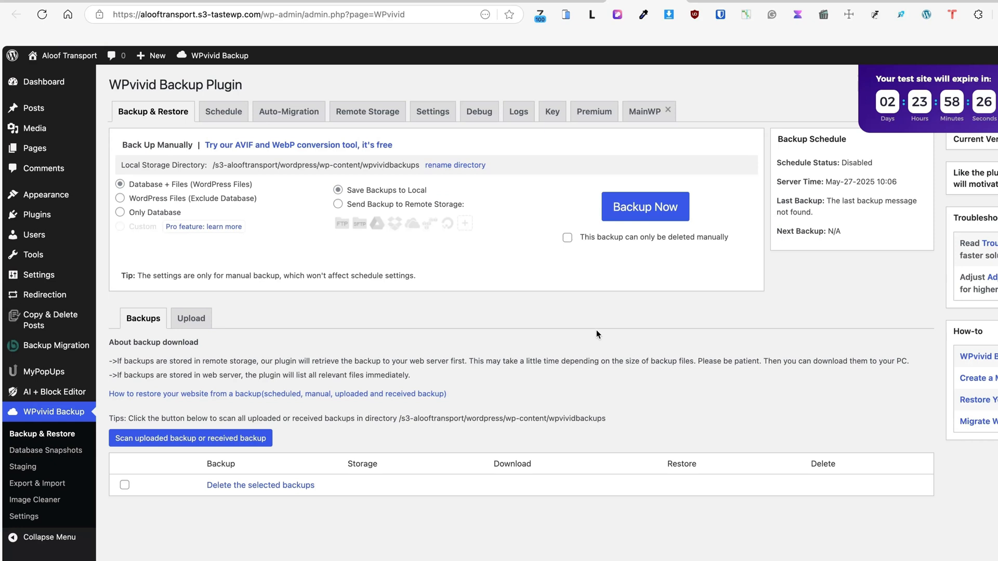
mouse_move(578, 322)
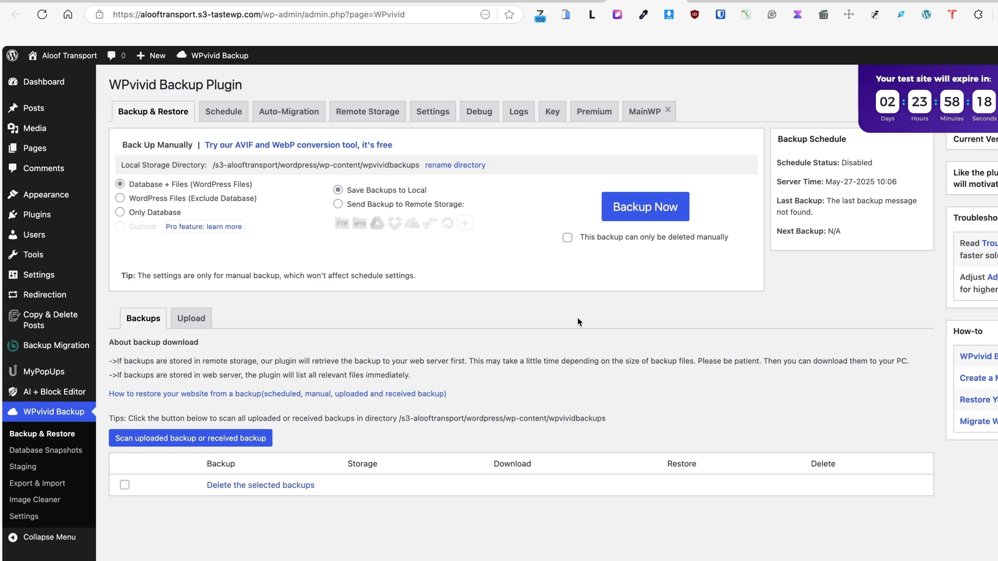
mouse_move(576, 349)
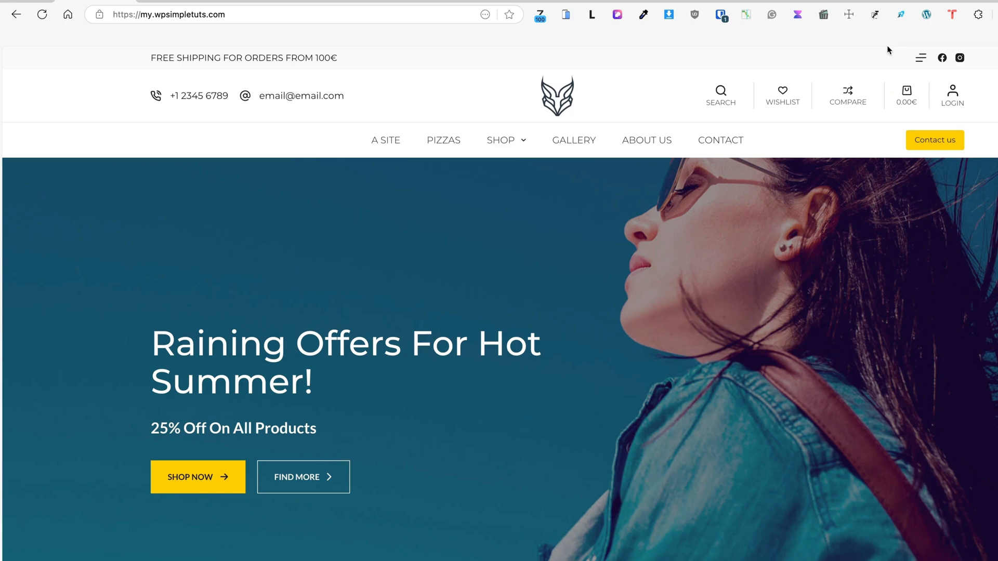
mouse_move(952, 13)
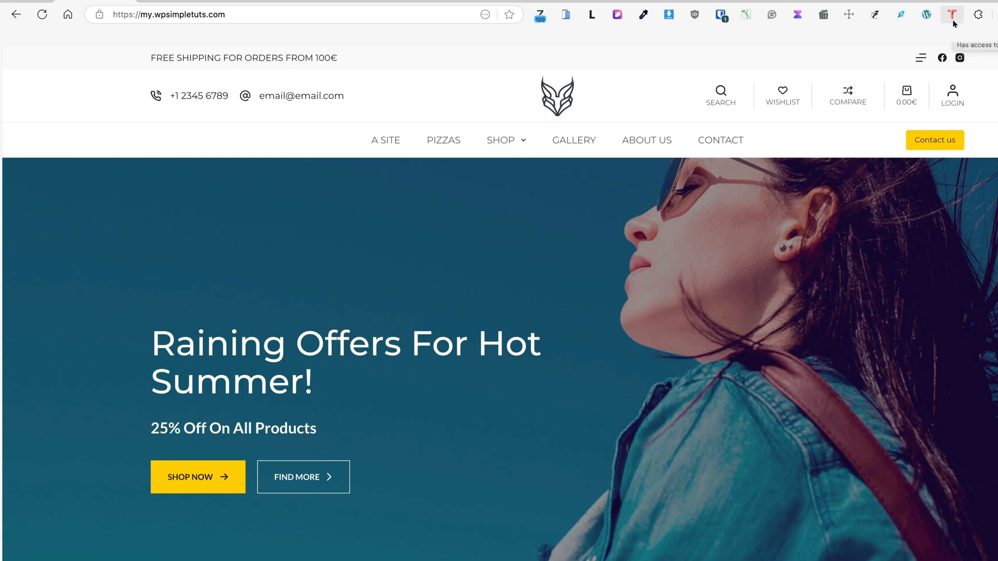
- Open TasteWP's new-site popup and check its Theme dropdown set to Blocksy
left_click(951, 14)
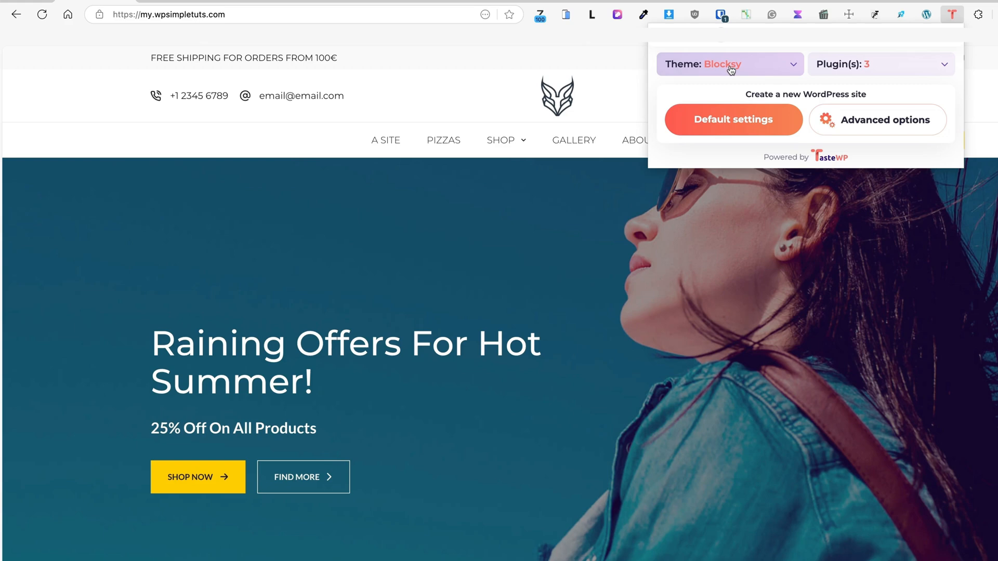
mouse_move(763, 68)
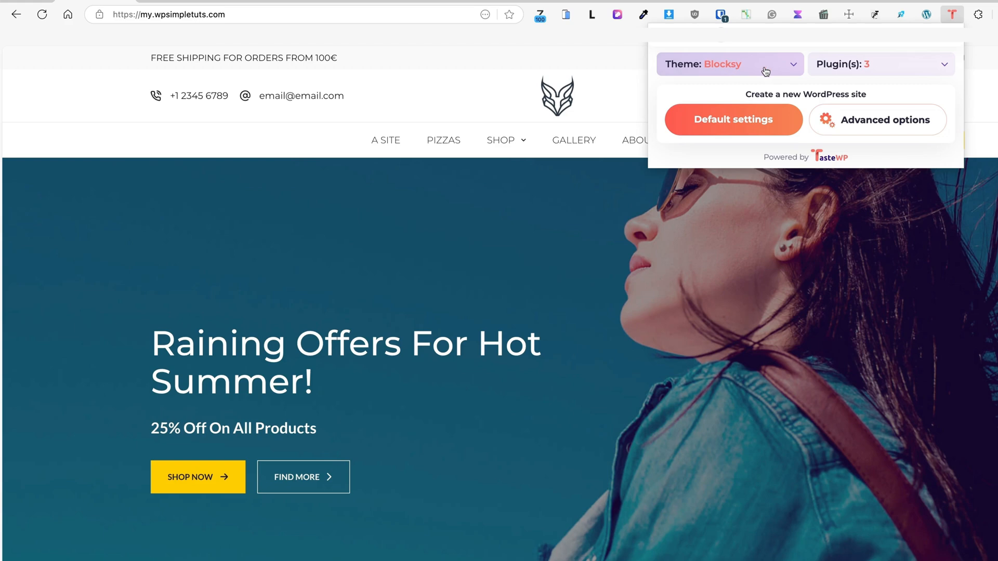
left_click(879, 63)
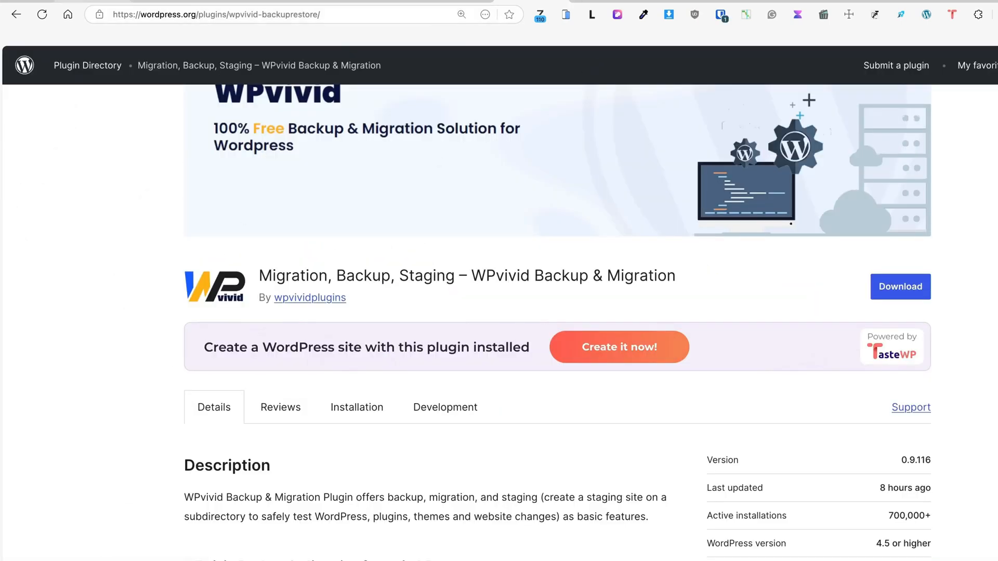
left_click(951, 13)
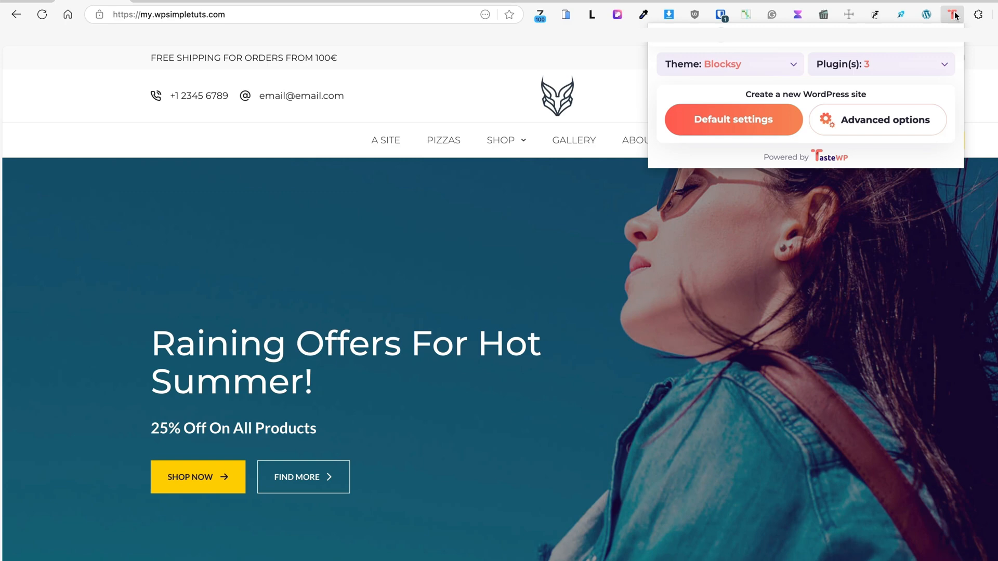
mouse_move(749, 126)
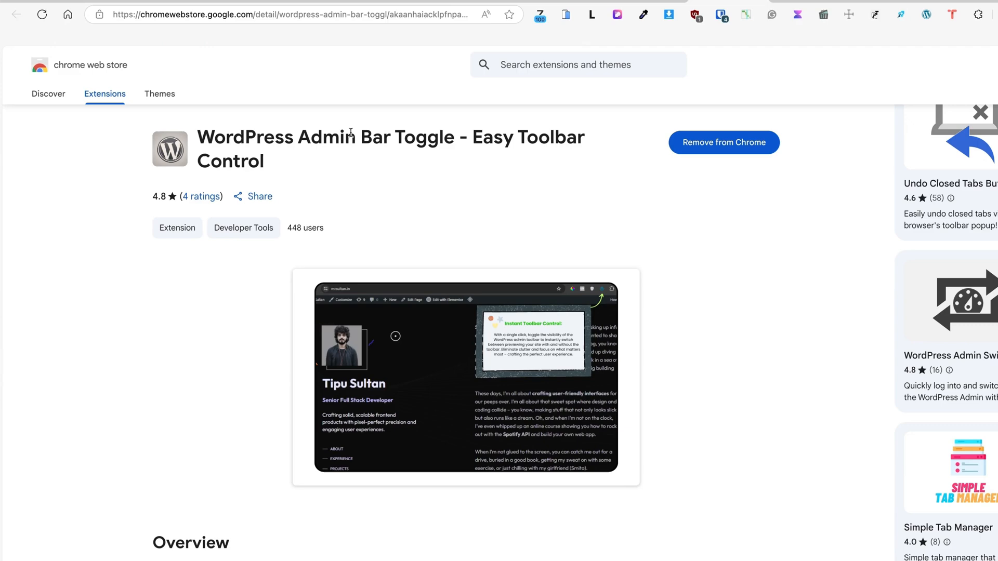
mouse_move(72, 235)
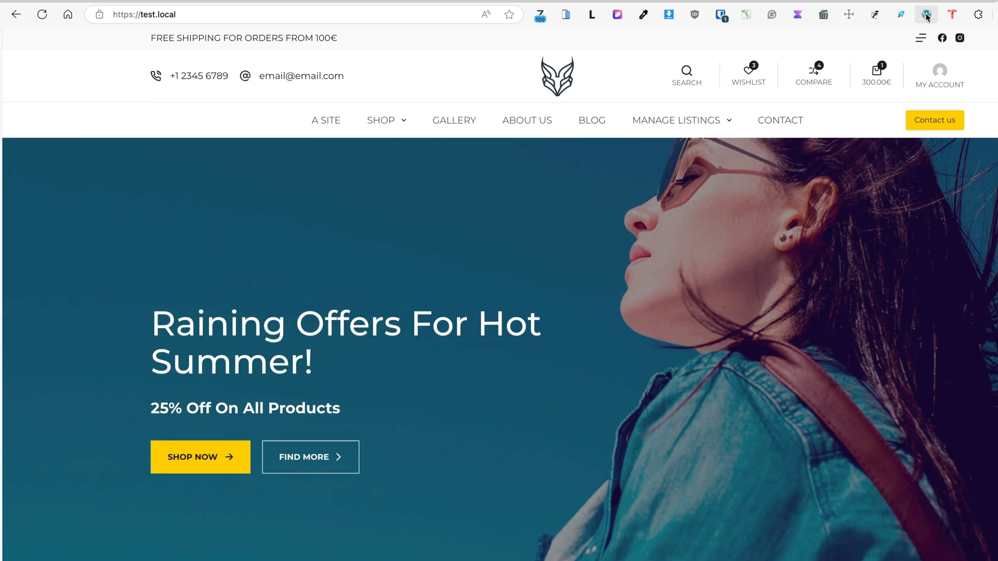
mouse_move(926, 14)
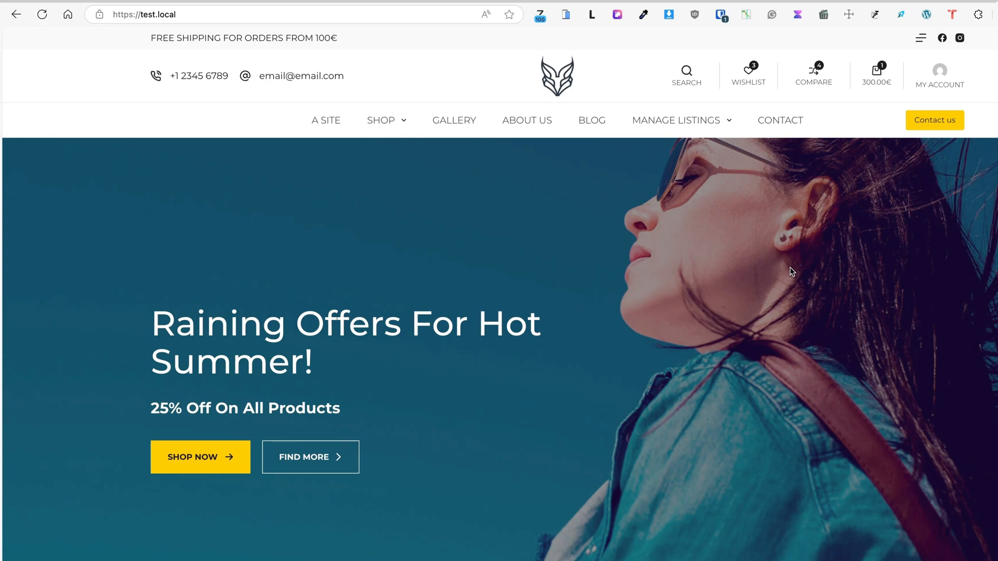
- Switch from test.local to the my.wpsimpletuts.com homepage tab
left_click(925, 14)
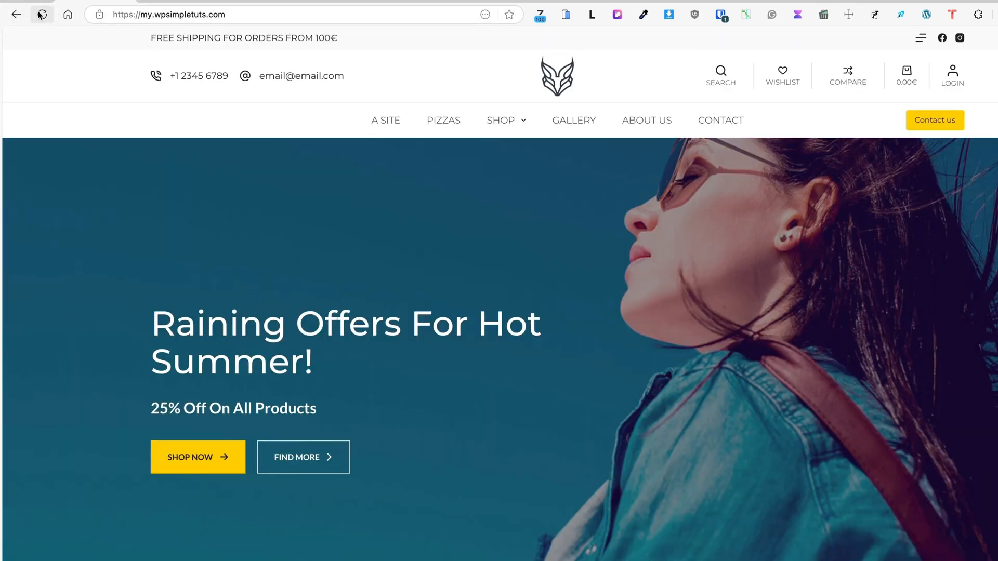
left_click(900, 13)
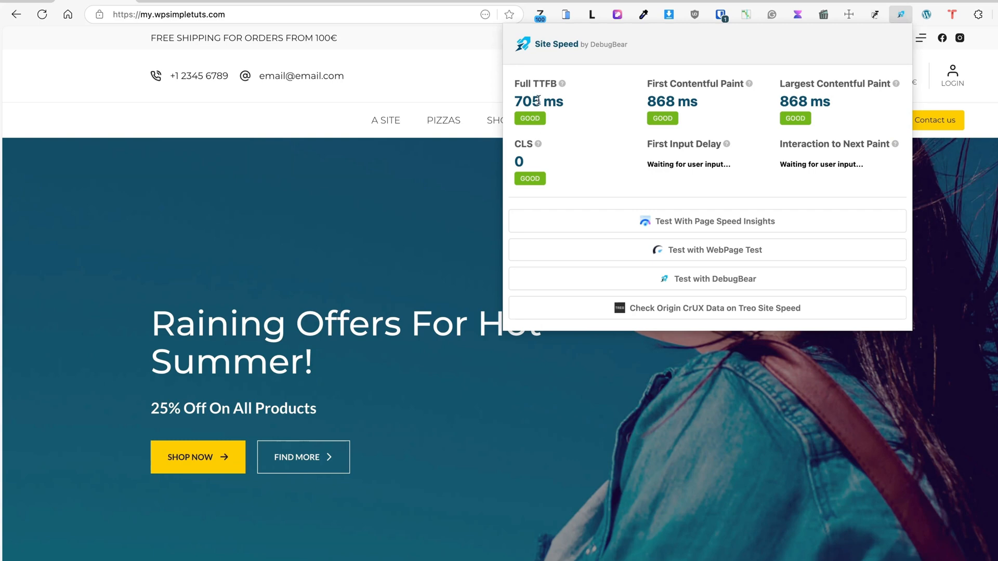
mouse_move(692, 102)
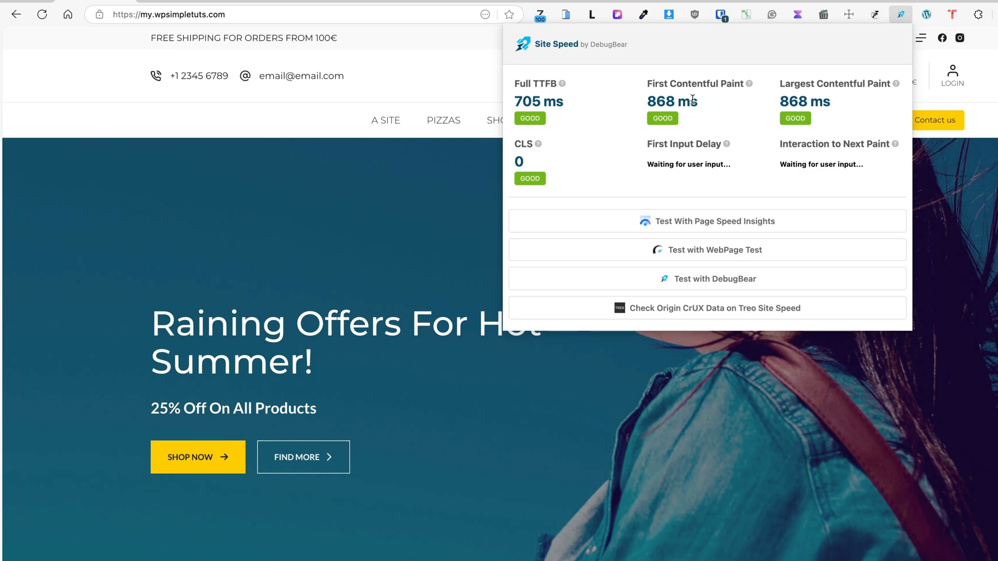
mouse_move(700, 99)
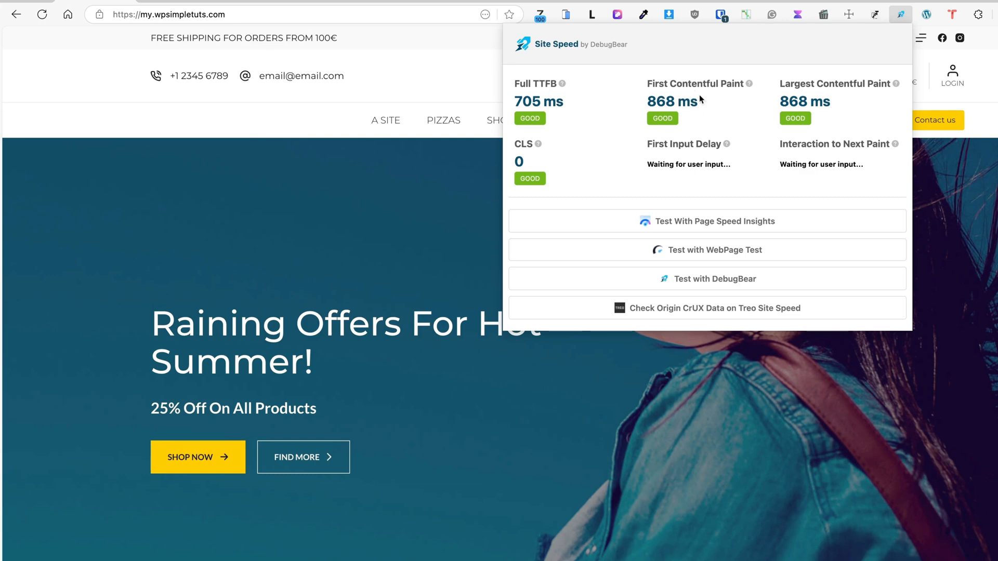
mouse_move(827, 98)
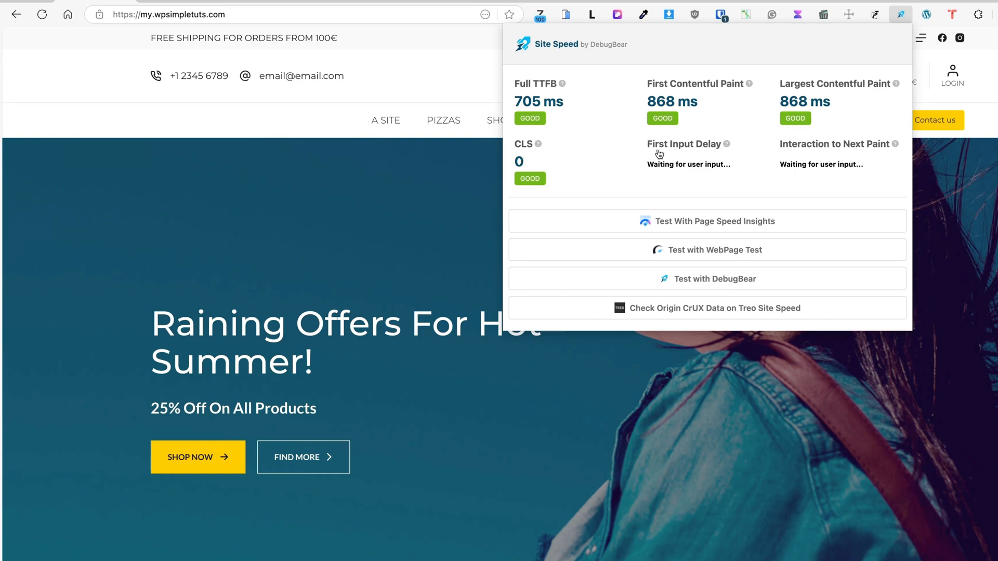
mouse_move(806, 155)
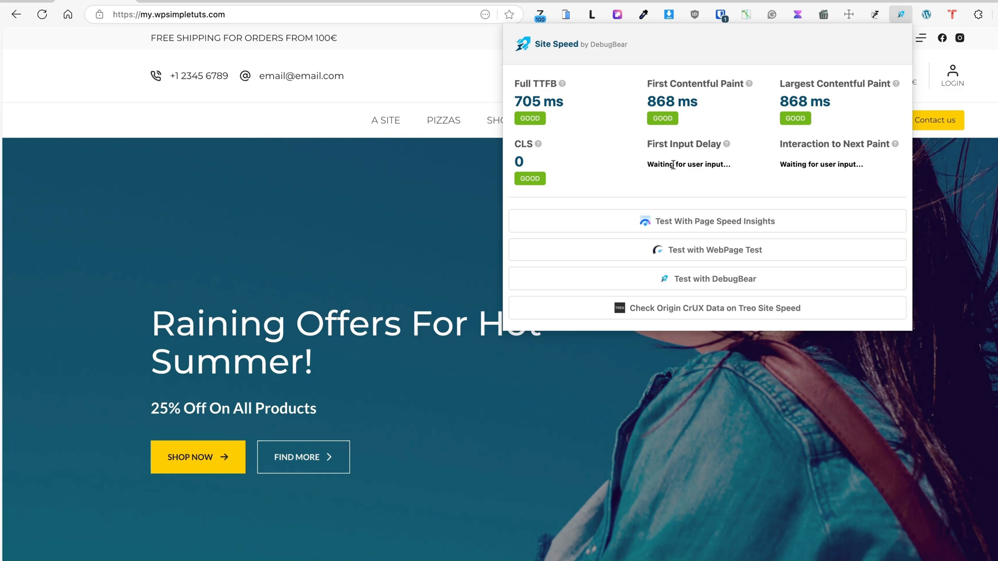
left_click(900, 14)
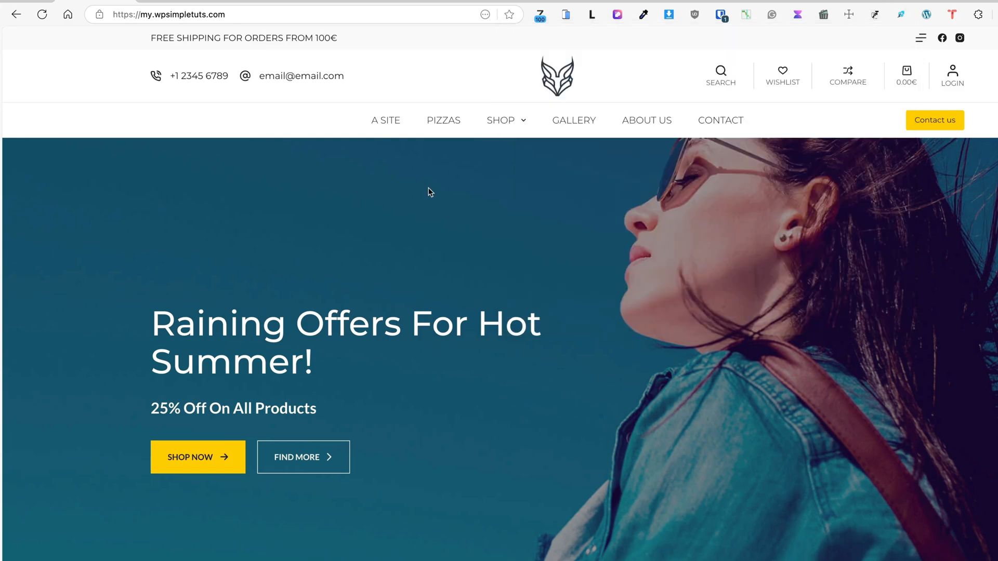
- After scrolling to Featured Products, reread Site Speed: FID 13 ms, INP 16 ms, then close it
scroll("down", 3)
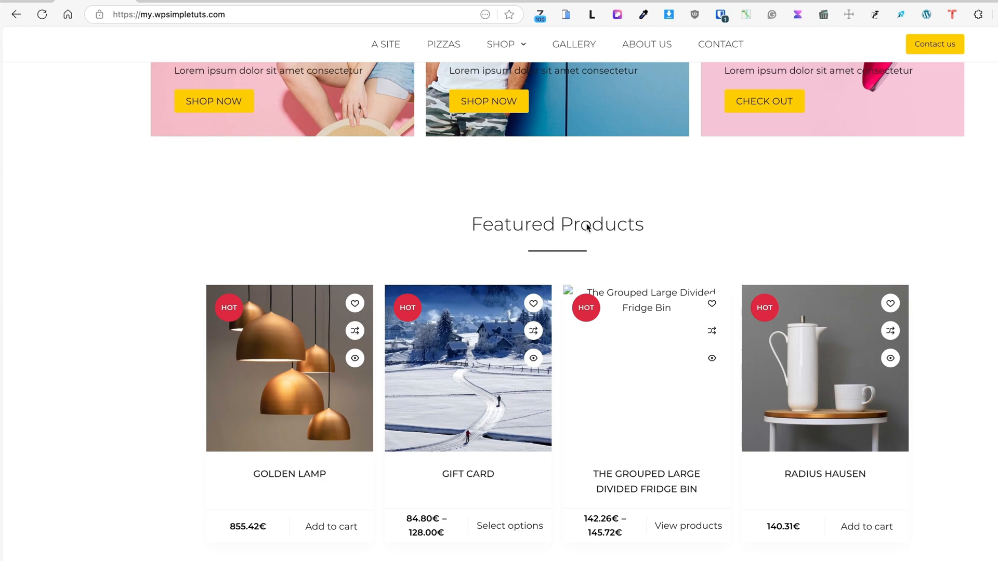
left_click(900, 14)
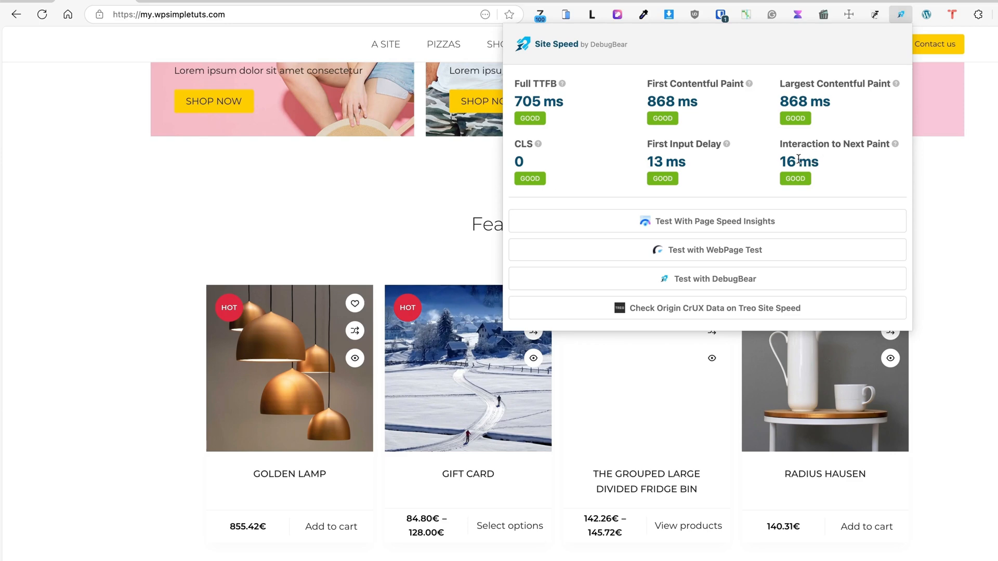
mouse_move(721, 187)
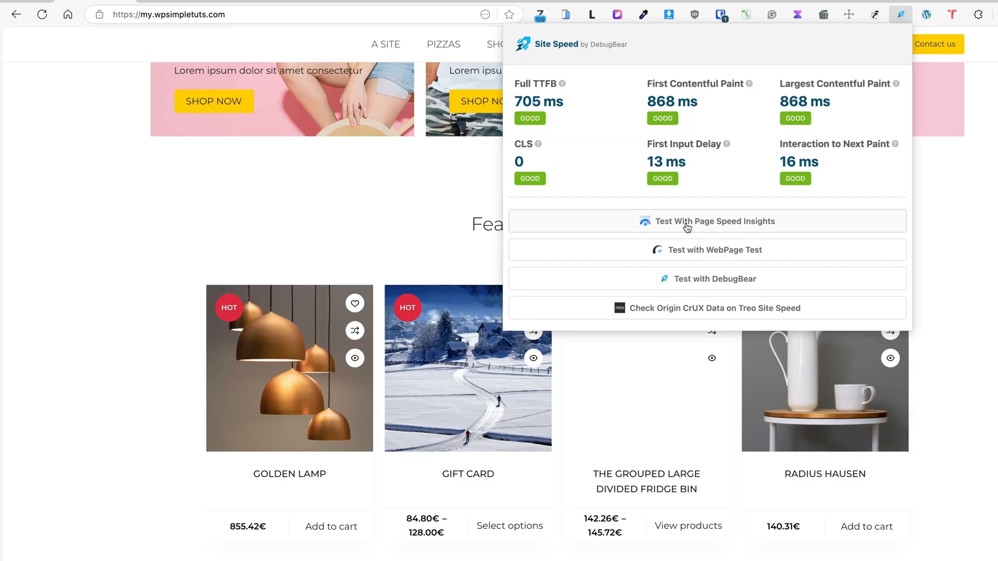
mouse_move(693, 227)
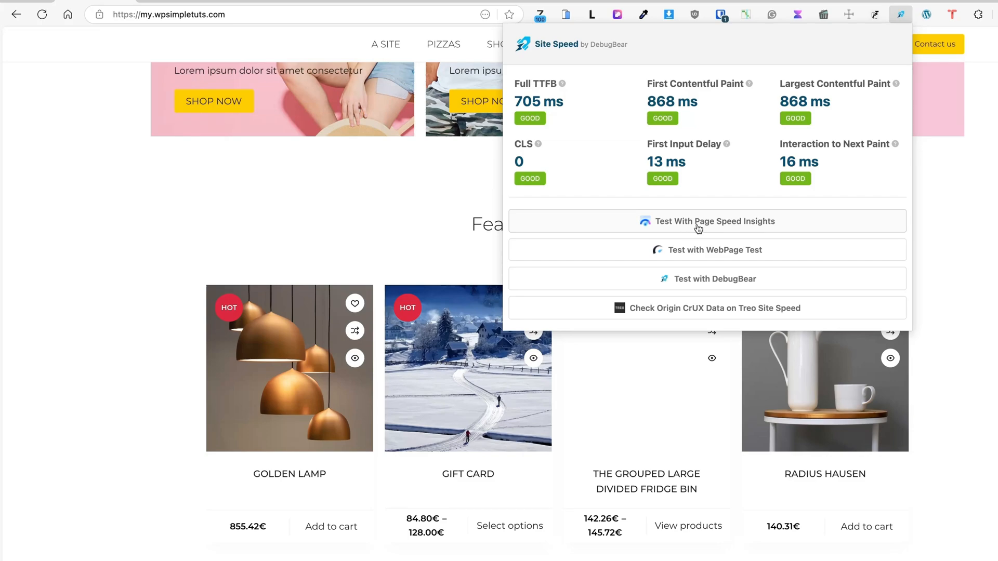
left_click(707, 221)
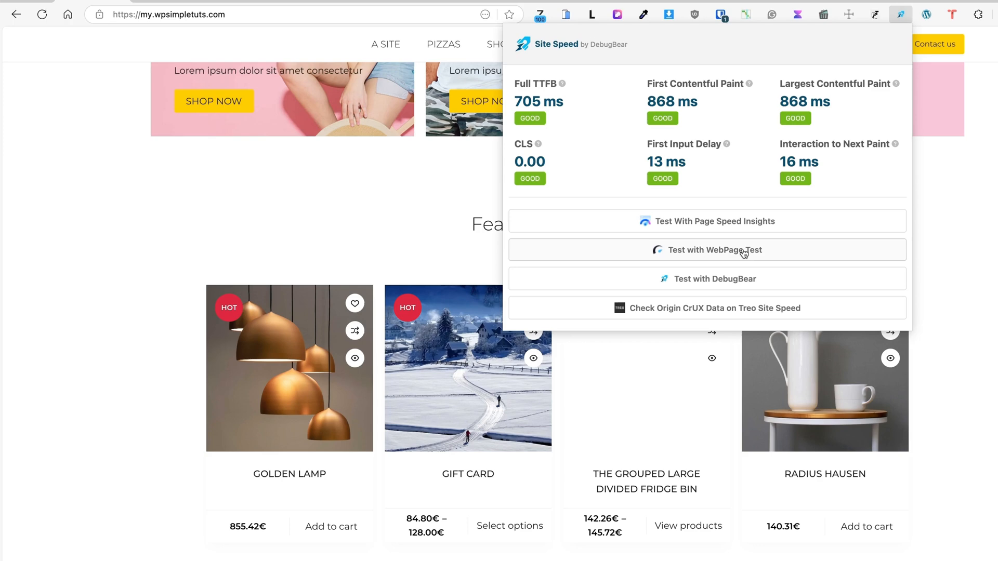
mouse_move(721, 284)
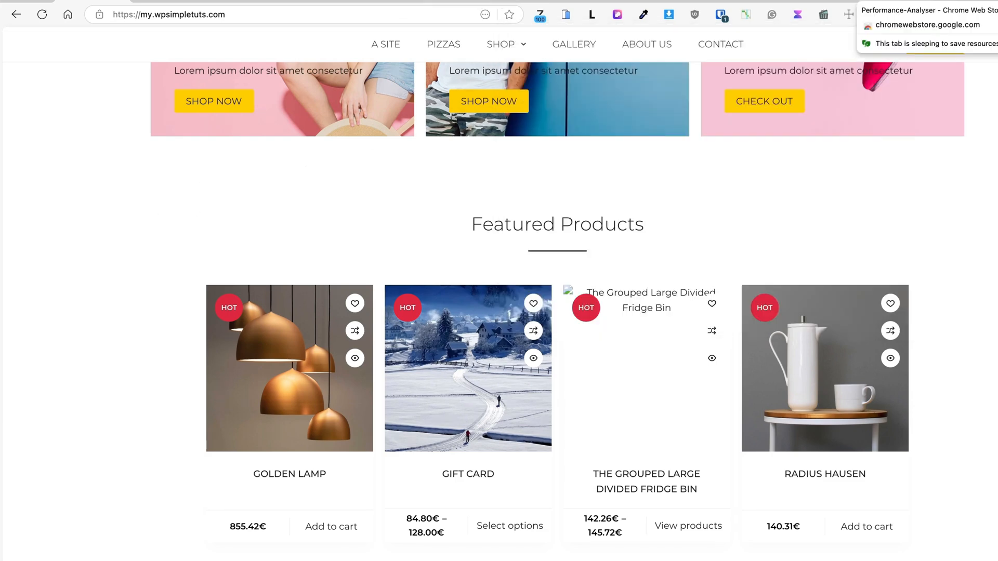
- Reload the store homepage and run Performance Analyser: 88 requests, 4 domains, 921 ms total
left_click(926, 25)
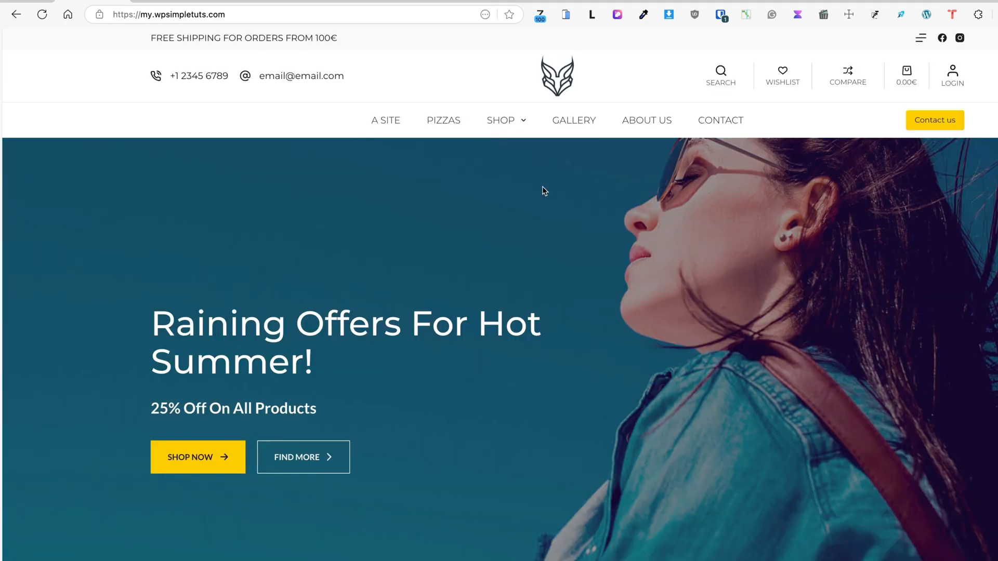
left_click(655, 13)
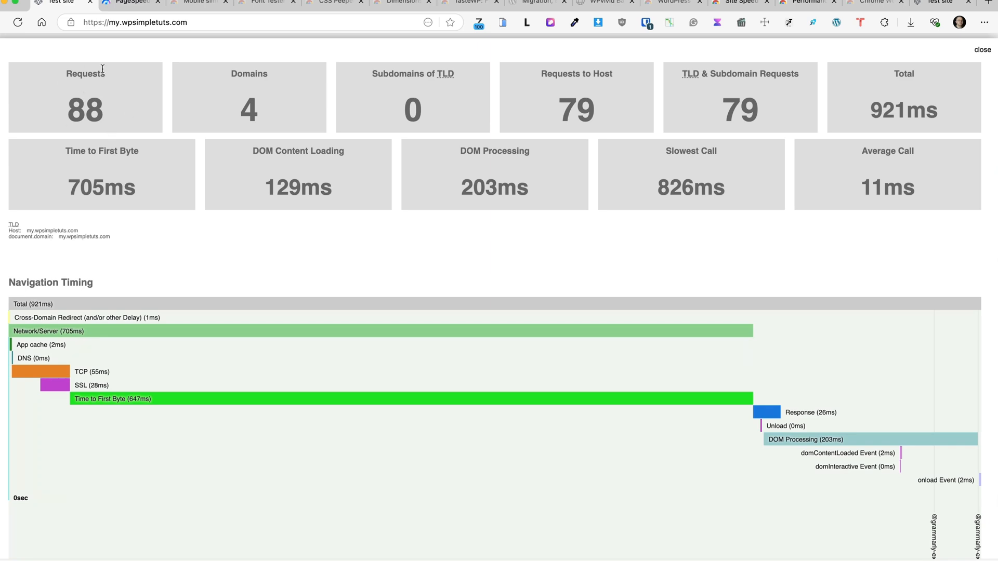
mouse_move(168, 89)
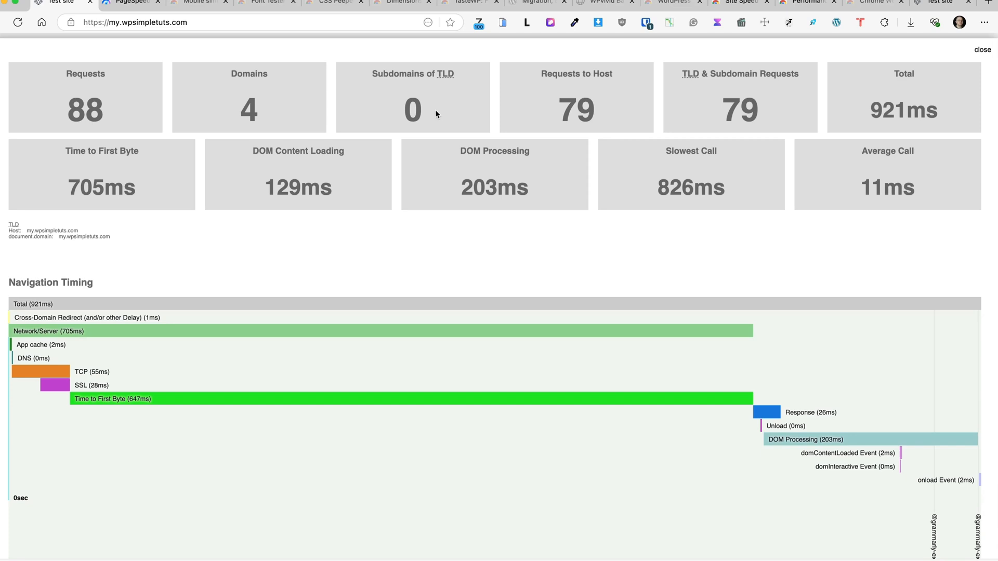
mouse_move(793, 104)
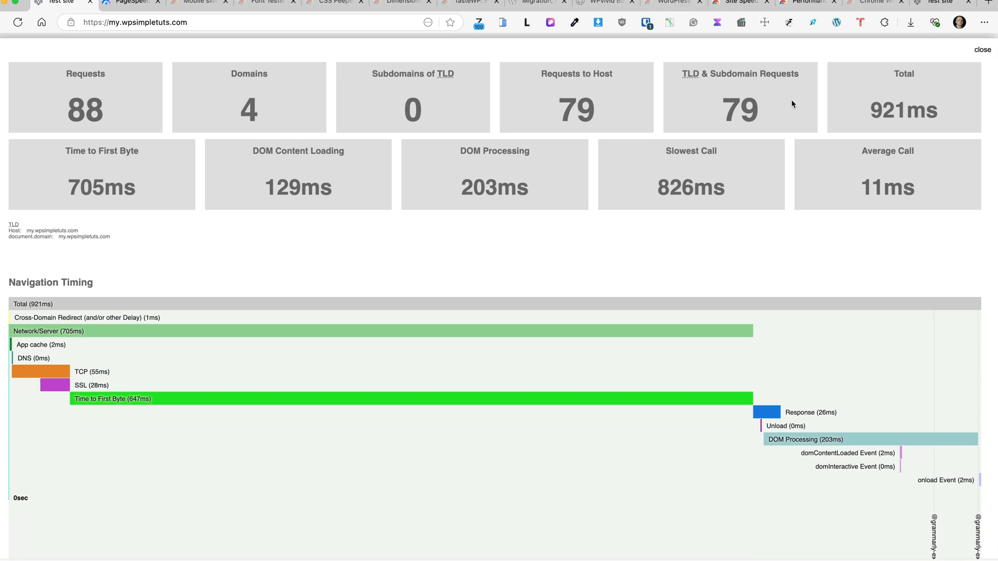
mouse_move(146, 171)
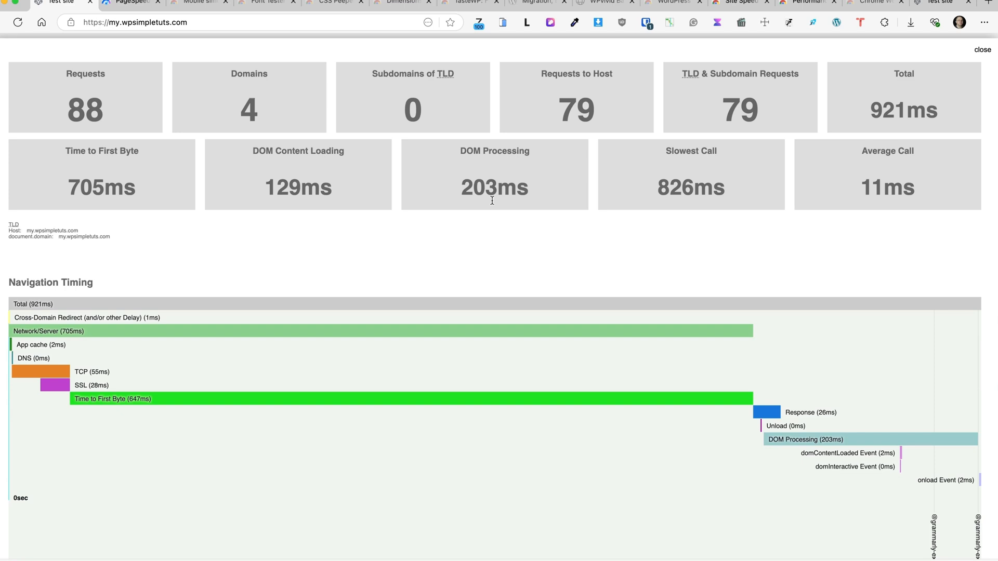
mouse_move(817, 174)
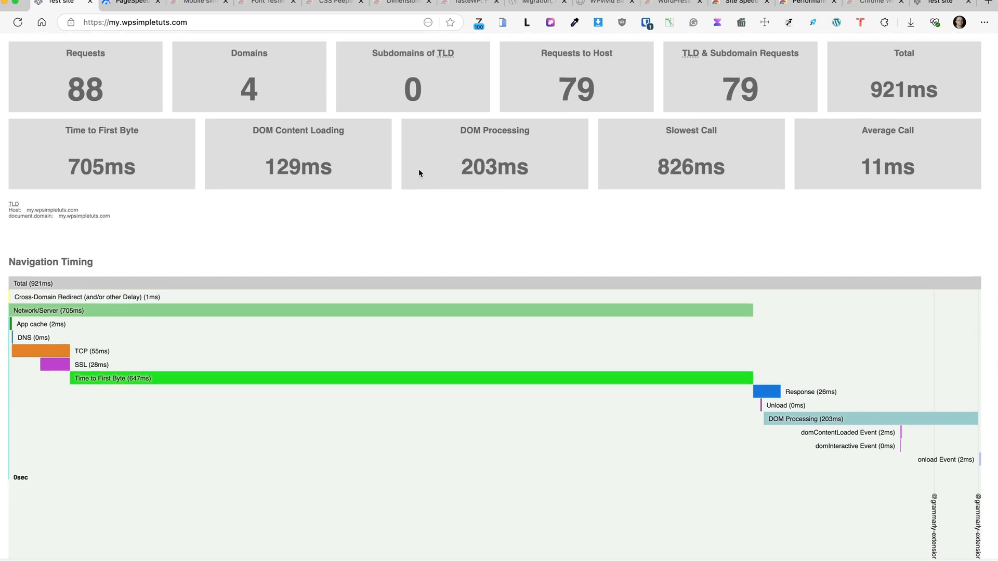
scroll("down", 3)
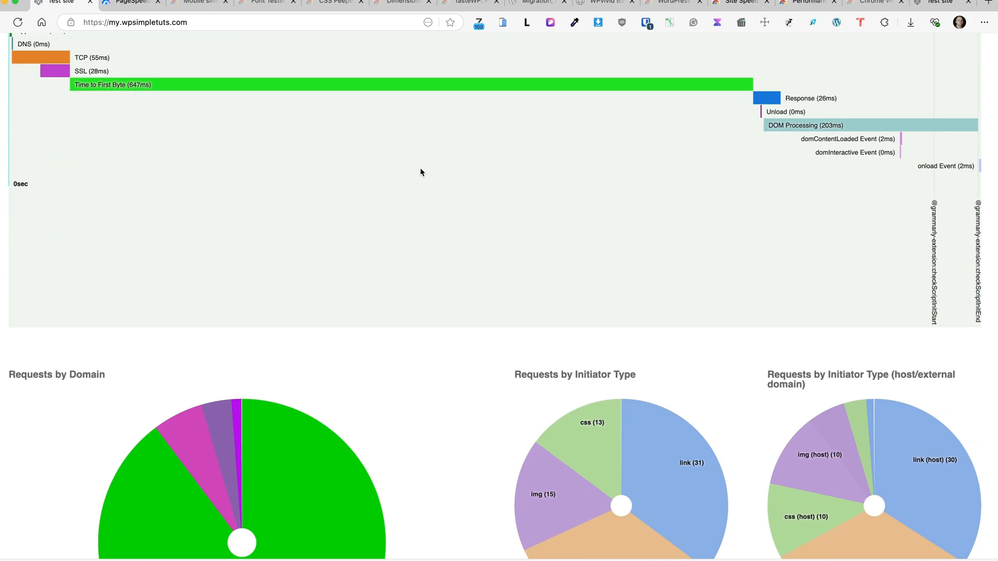
scroll("down", 3)
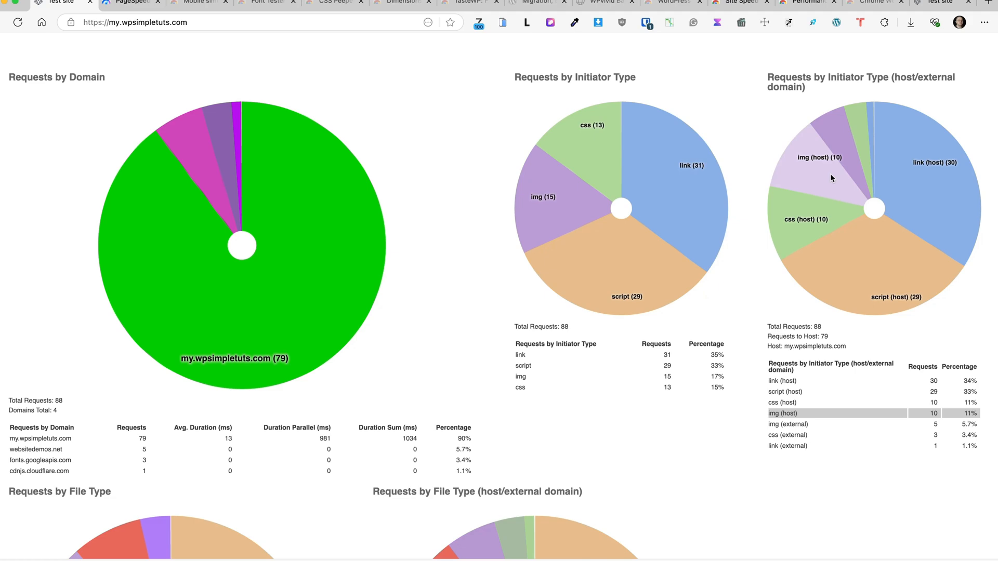
scroll("down", 3)
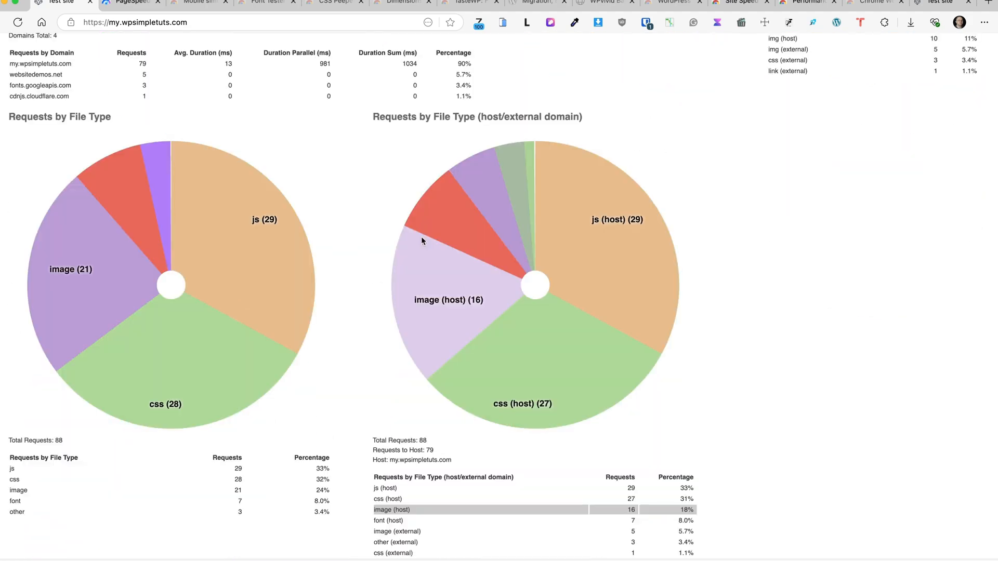
scroll("down", 3)
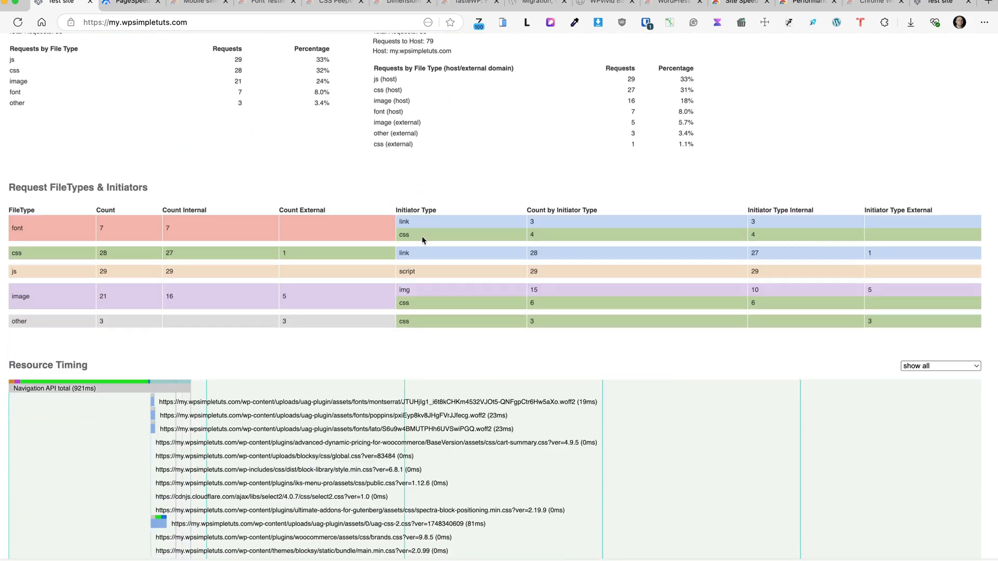
scroll("down", 3)
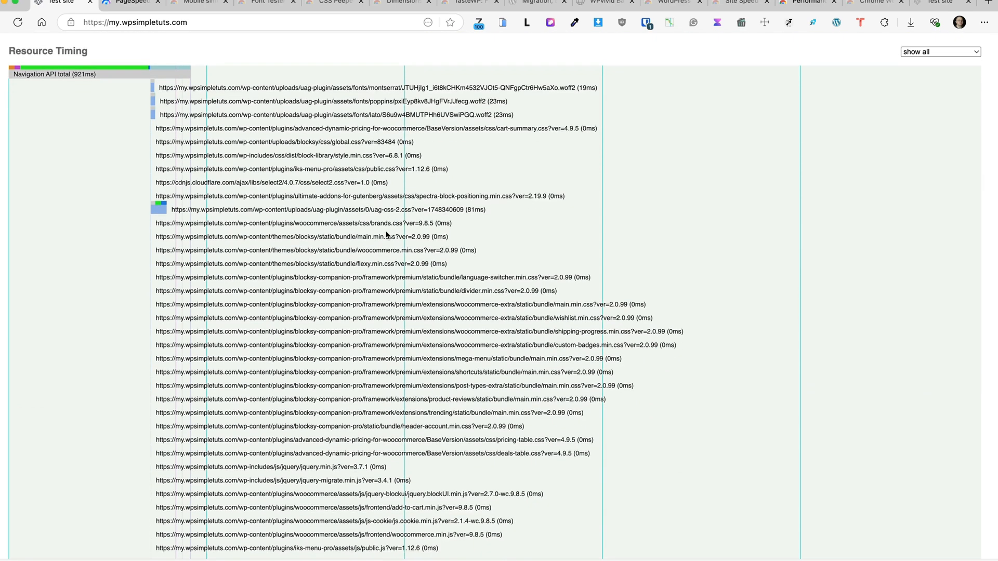
left_click(939, 52)
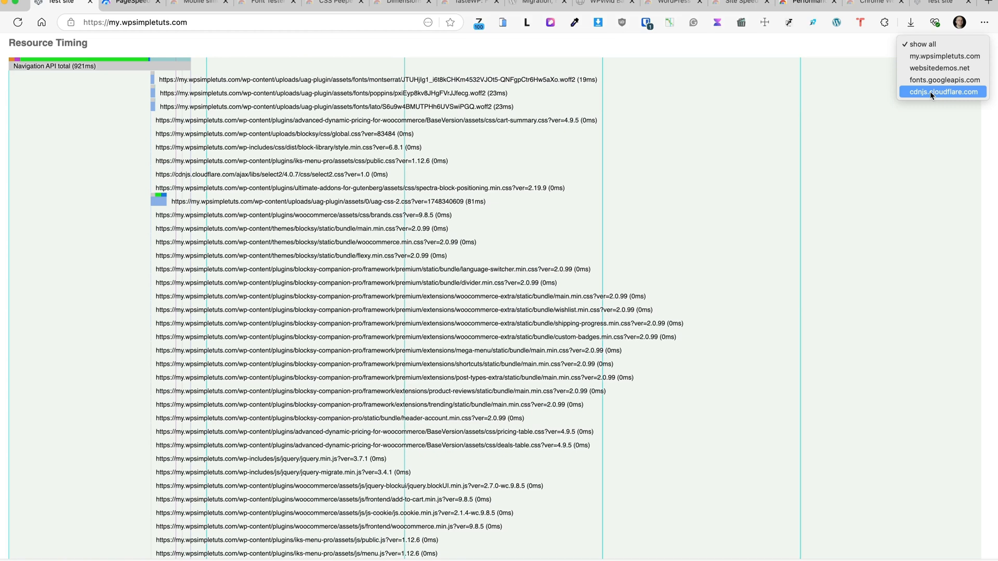
mouse_move(929, 97)
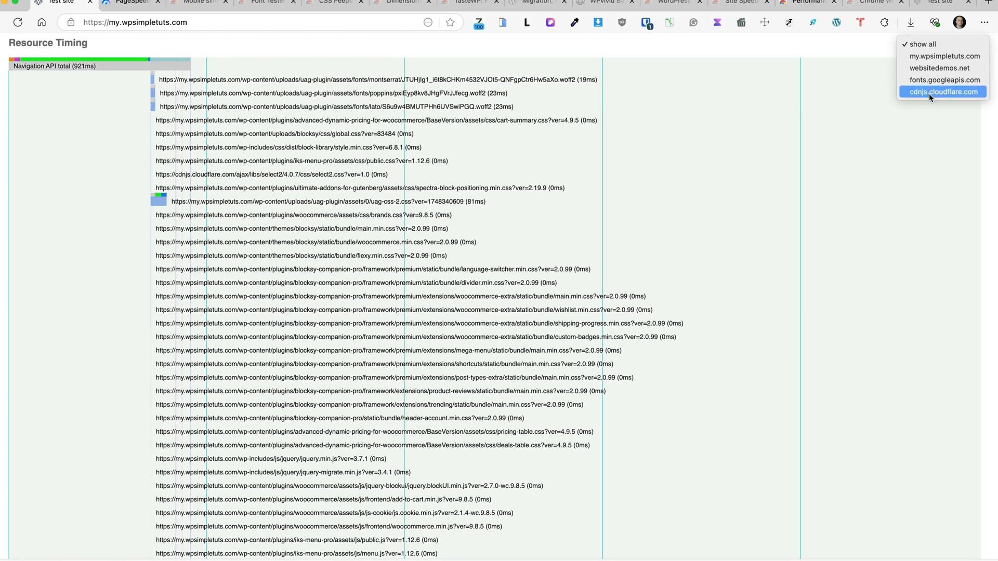
left_click(942, 91)
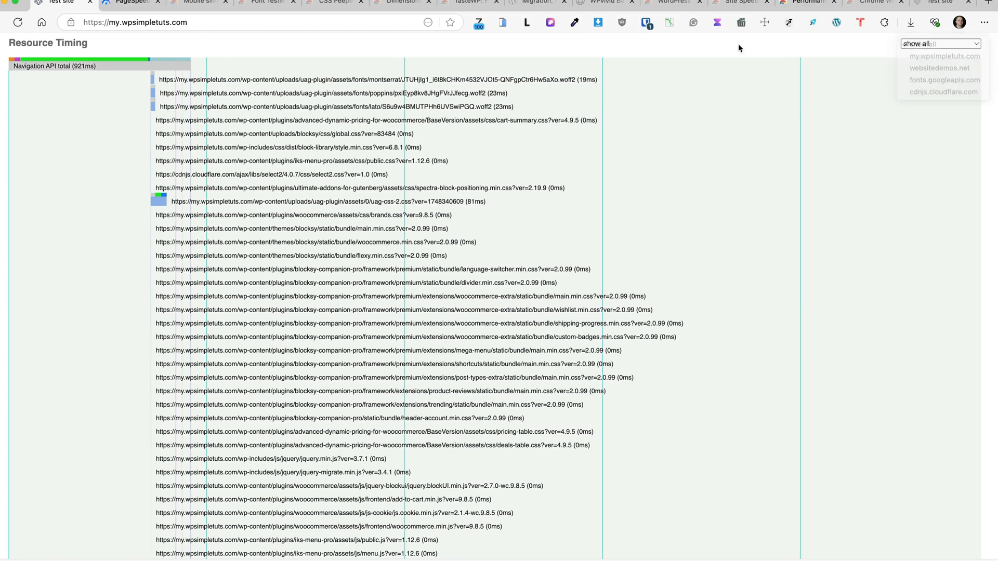